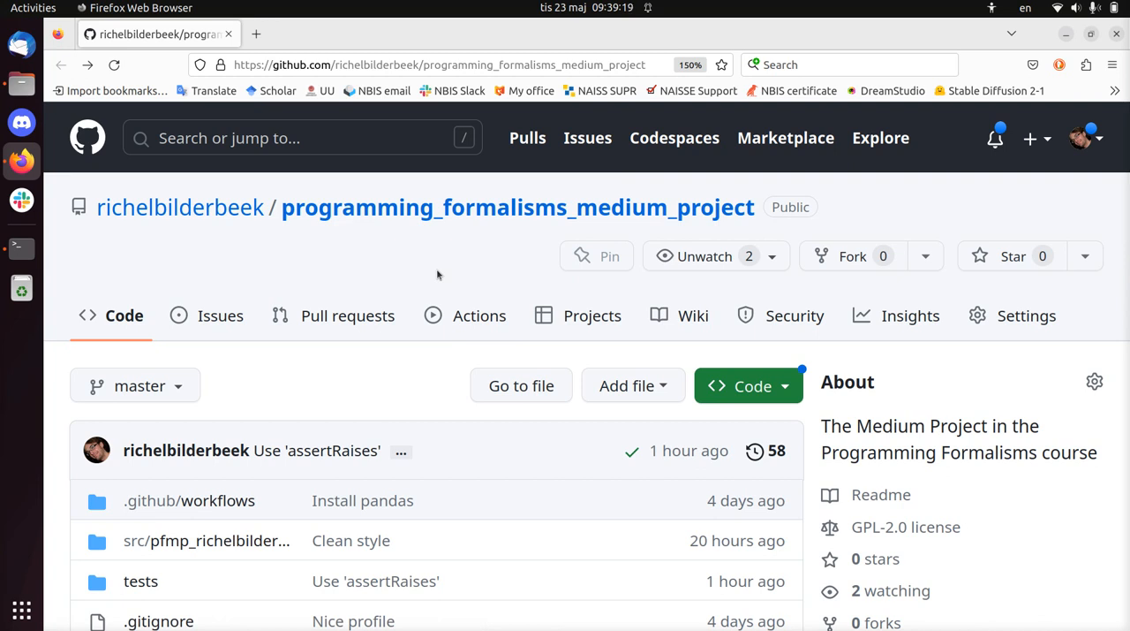
pyautogui.moveTo(484, 222)
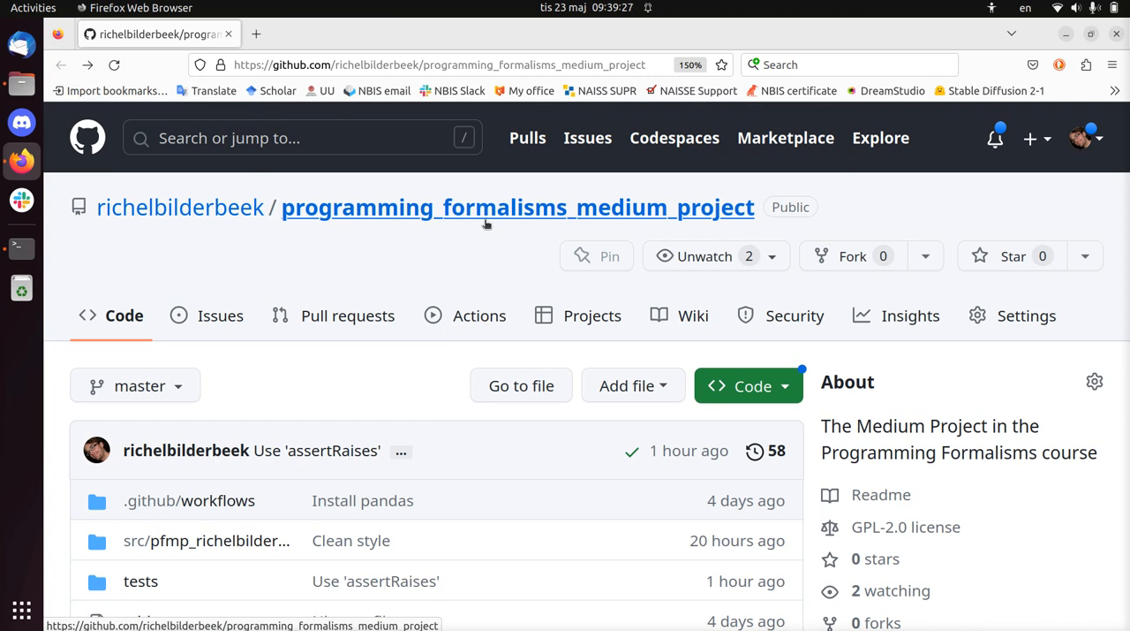
# Step: Run ls in the Terminal, then launch Visual Studio Code from the Activities search
pyautogui.scroll(-3)
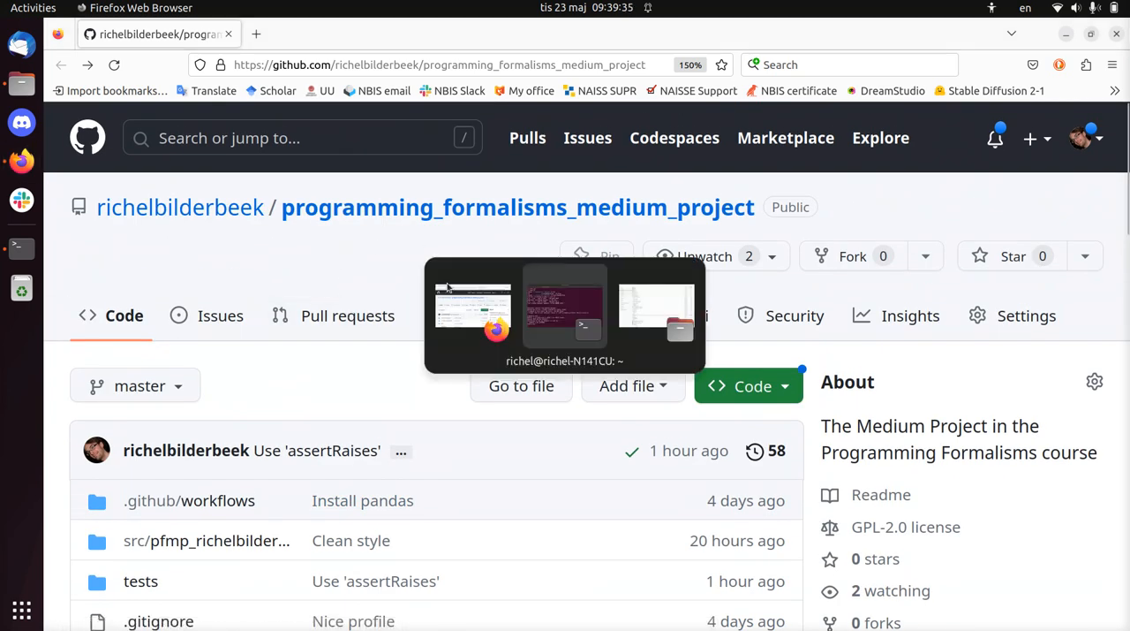
pyautogui.click(565, 309)
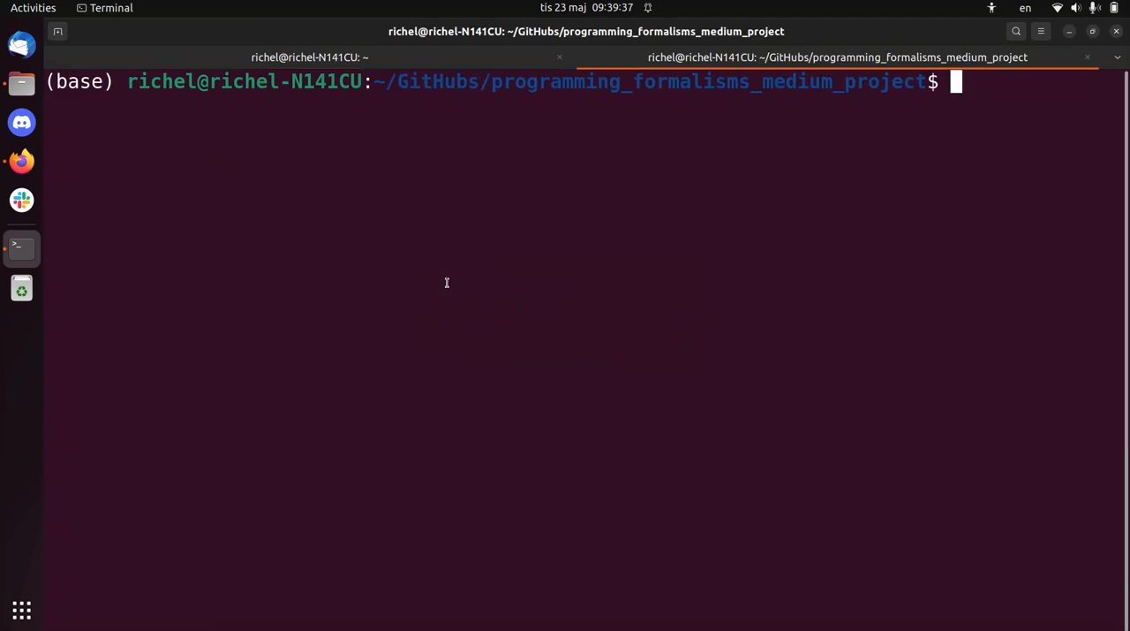
pyautogui.write('ls')
pyautogui.write('vs')
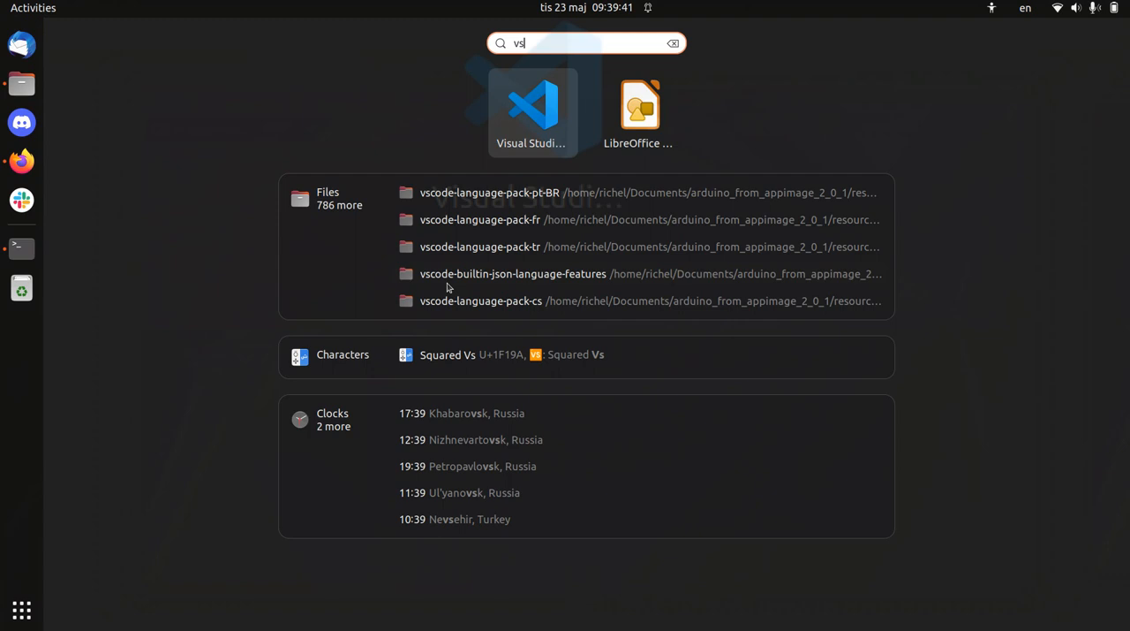
pyautogui.click(534, 109)
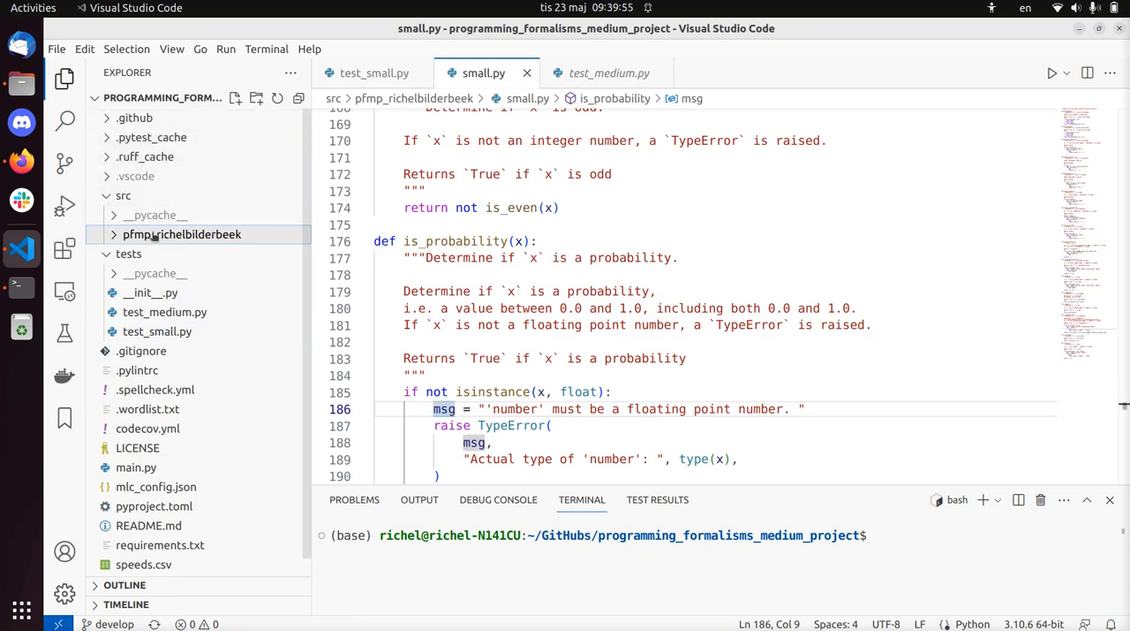
# Step: Expand the pfmp_richelbilderbeek package in the Explorer to list its modules
pyautogui.click(182, 233)
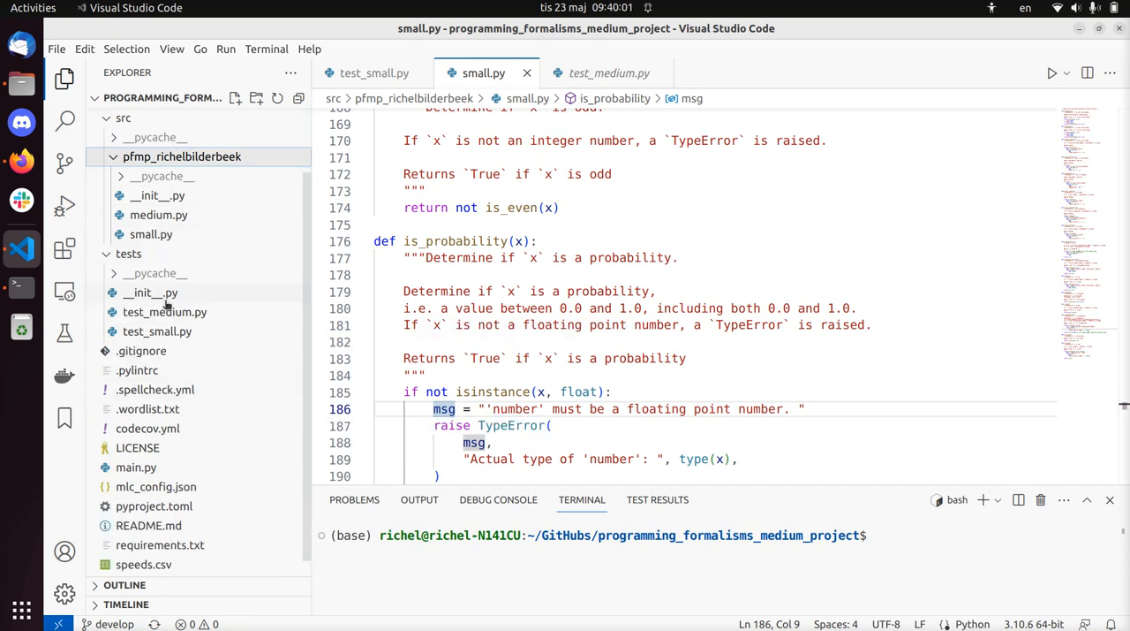
pyautogui.moveTo(151, 233)
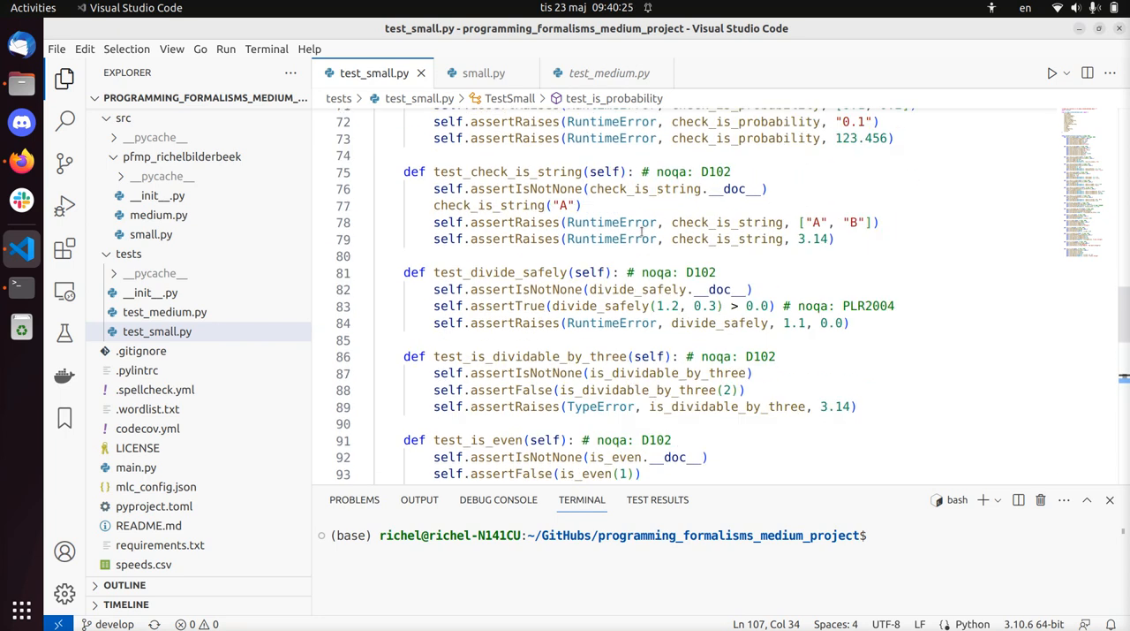
# Step: Add test_is_prime asserting is_prime.__doc__ is not None after test_is_odd
pyautogui.scroll(-3)
pyautogui.write('self.assertIsNotNone(is_prime.__doc__)')
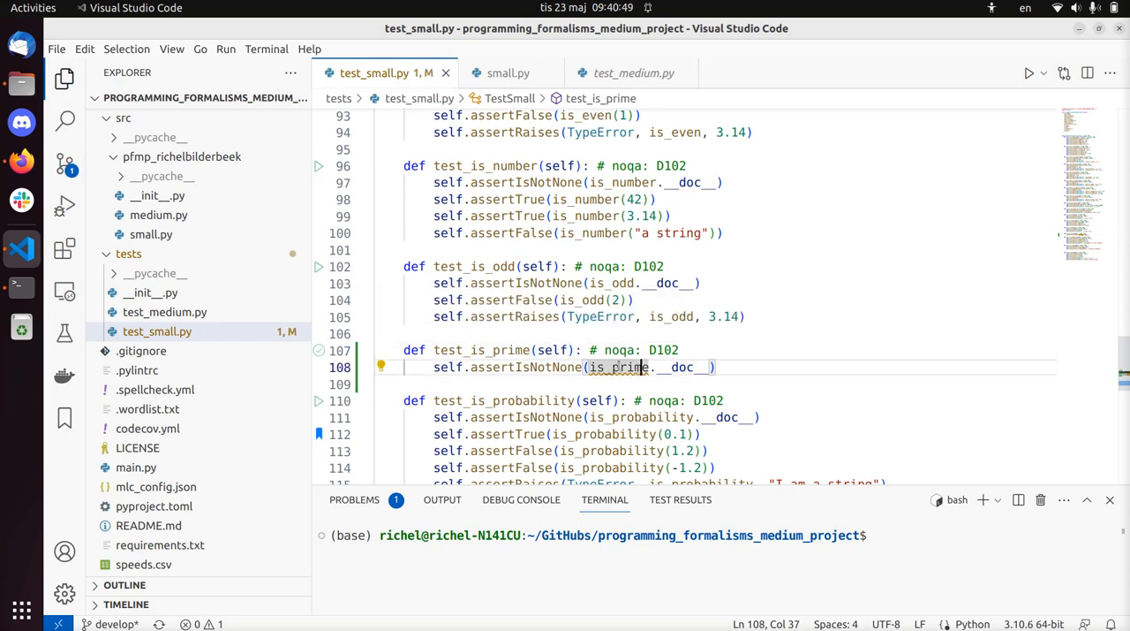
pyautogui.moveTo(618, 367)
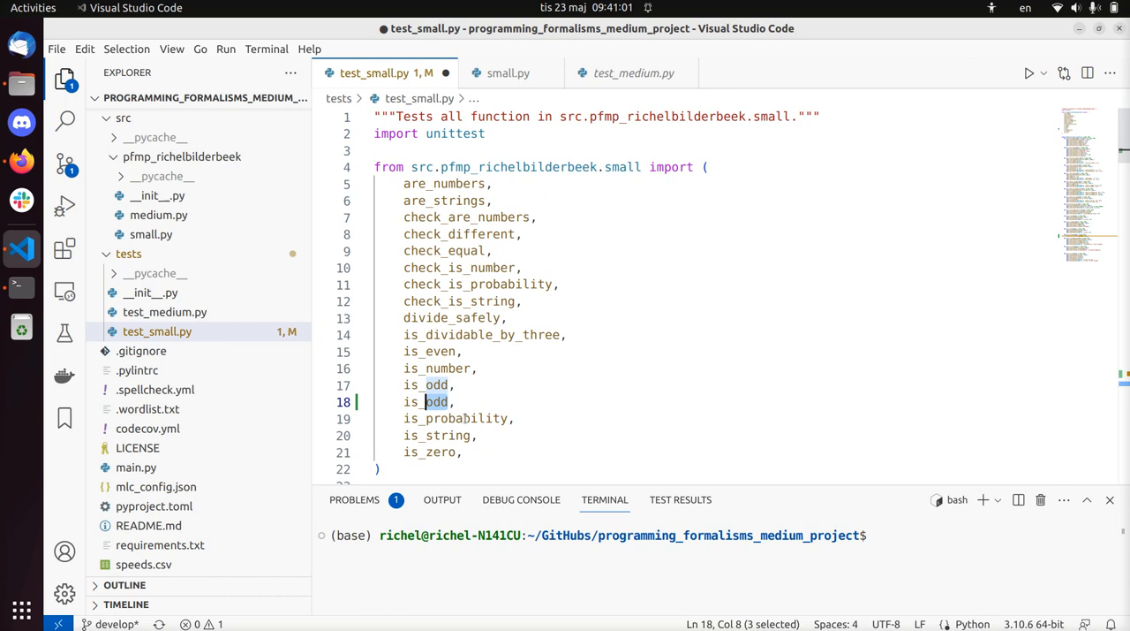
# Step: Replace the duplicated is_odd import with is_prime in test_small.py
pyautogui.write('is_prime')
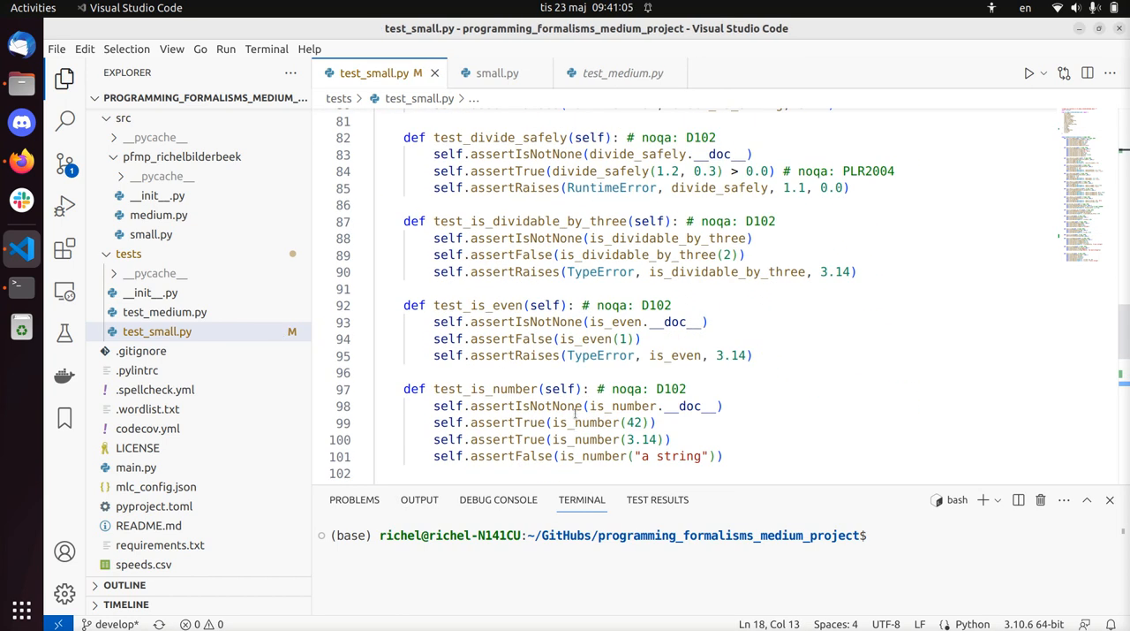
pyautogui.scroll(-3)
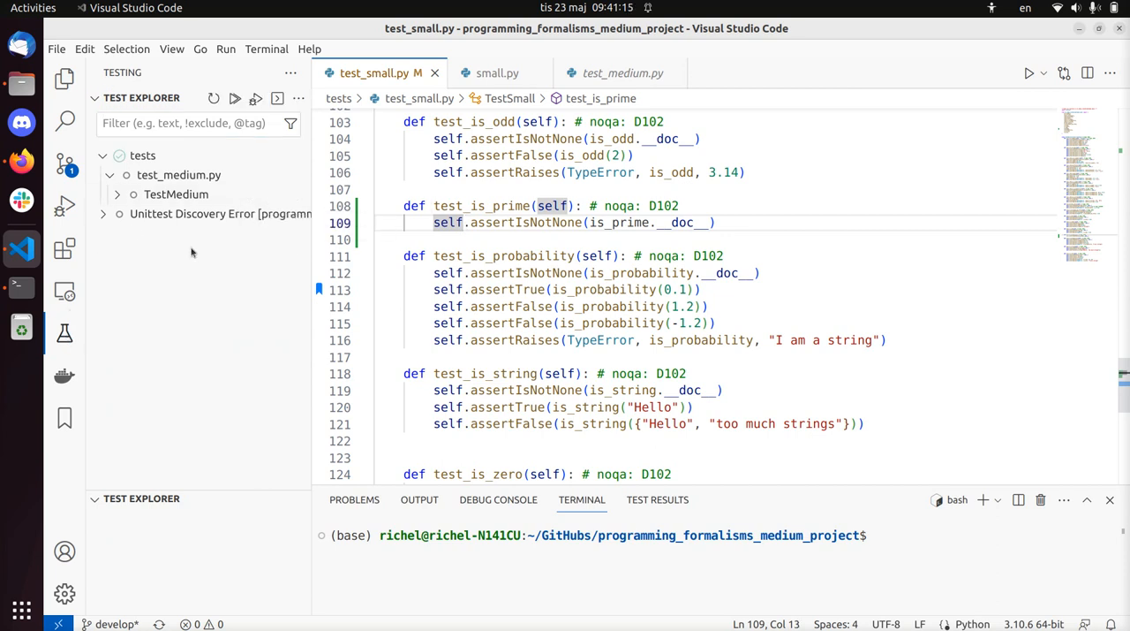
# Step: Inspect the unittest discovery error, then begin def is_prime below is_odd in small.py
pyautogui.click(120, 214)
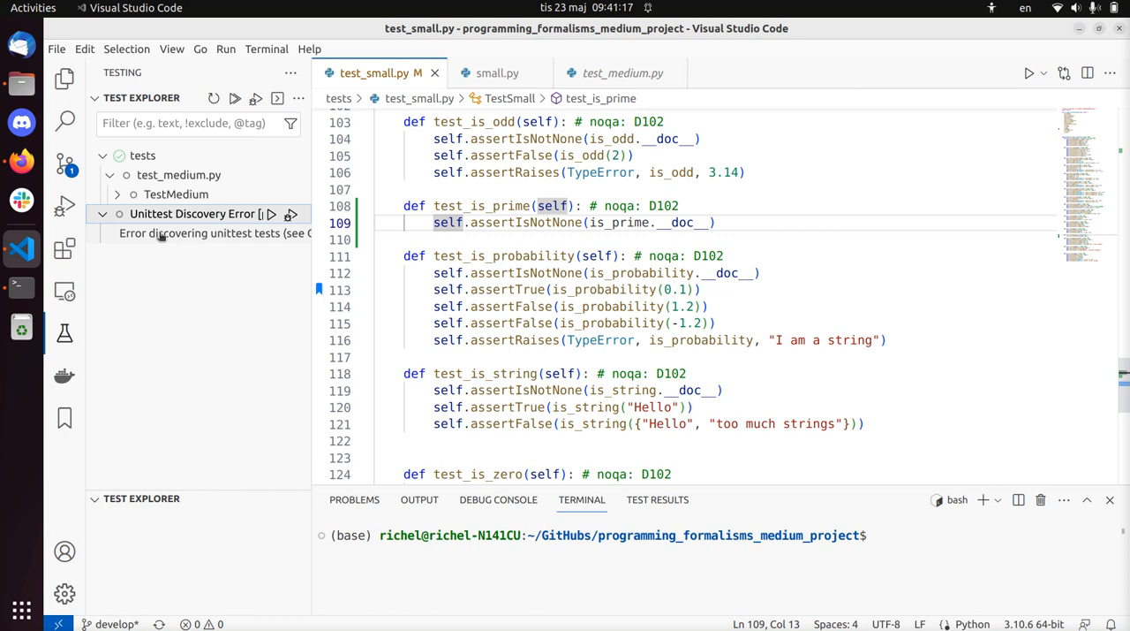
pyautogui.doubleClick(619, 221)
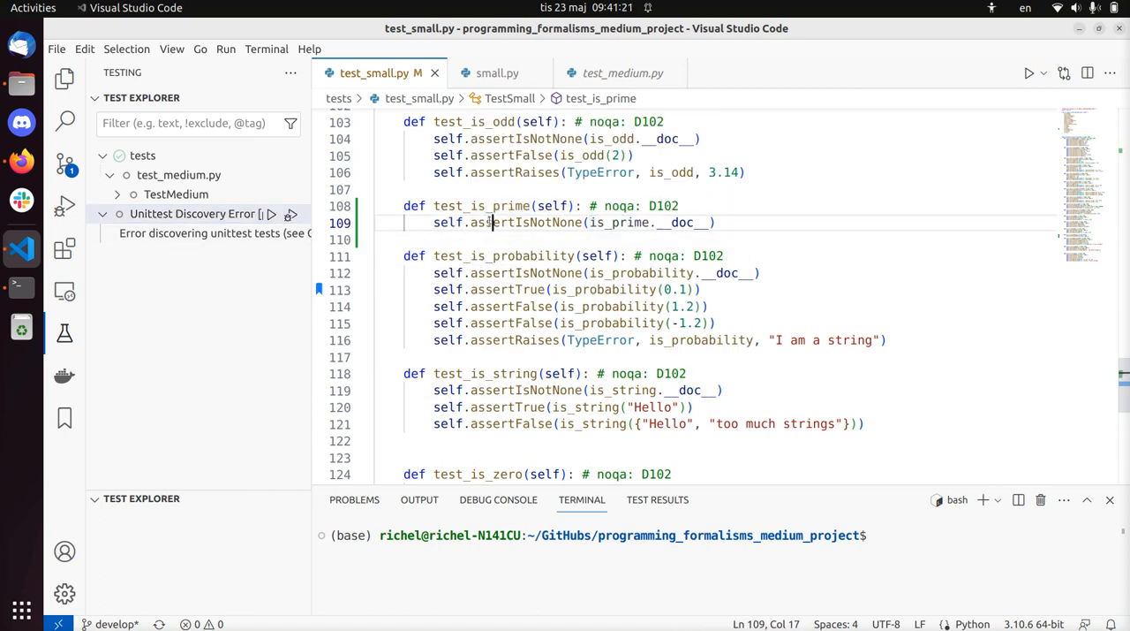
pyautogui.click(498, 72)
pyautogui.write('def is_prime')
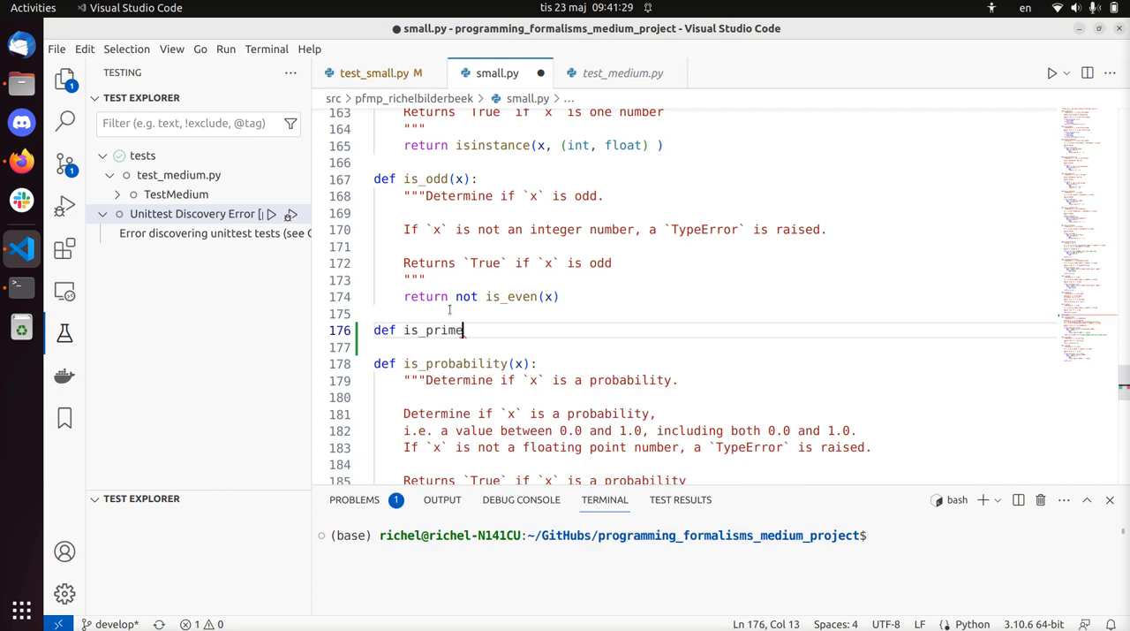
# Step: Write is_prime(x) with docstring 'Determine if `x` is prime.' and the Returns True/False lines
pyautogui.write('(x):')
pyautogui.click(707, 347)
pyautogui.write('"""')
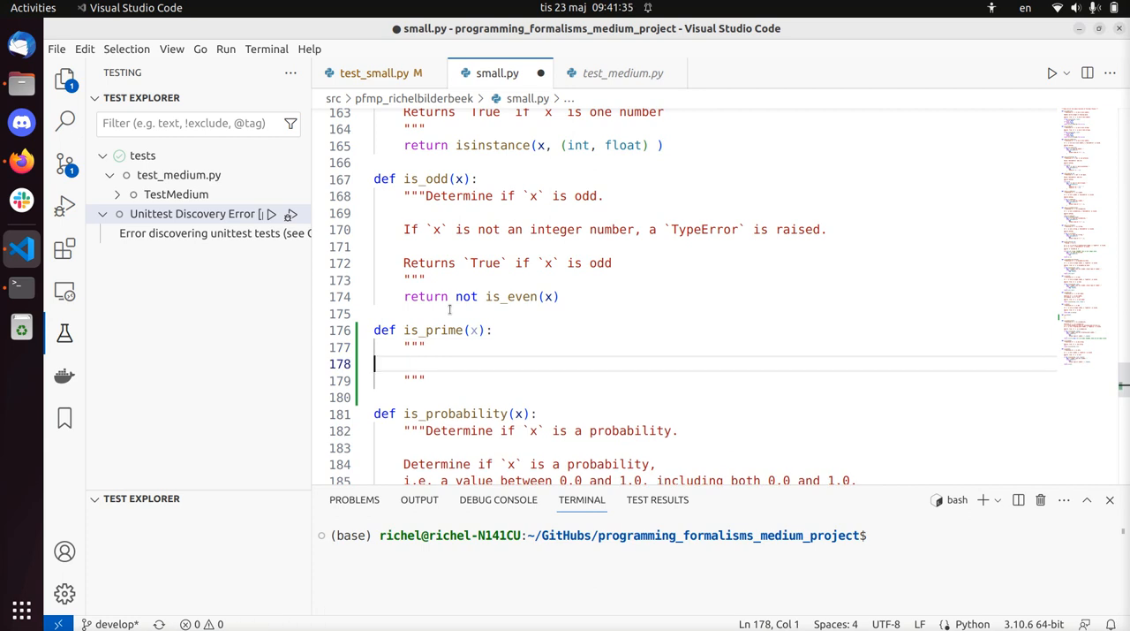
pyautogui.press('Backspace')
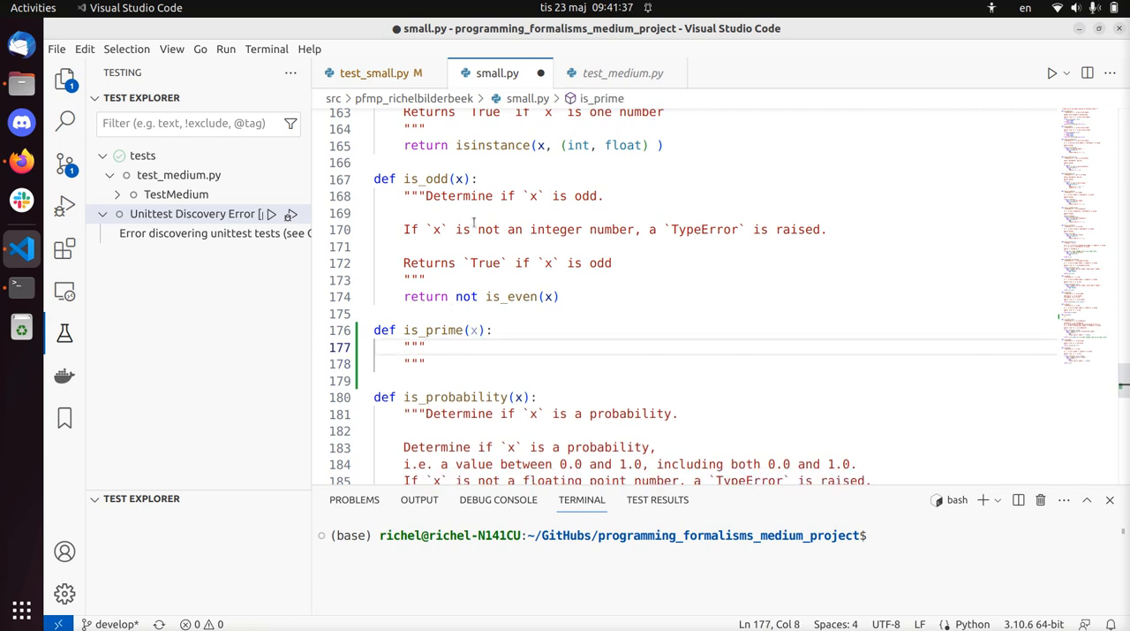
pyautogui.write('Determine if `x` is prime.')
pyautogui.write('Returns Tr')
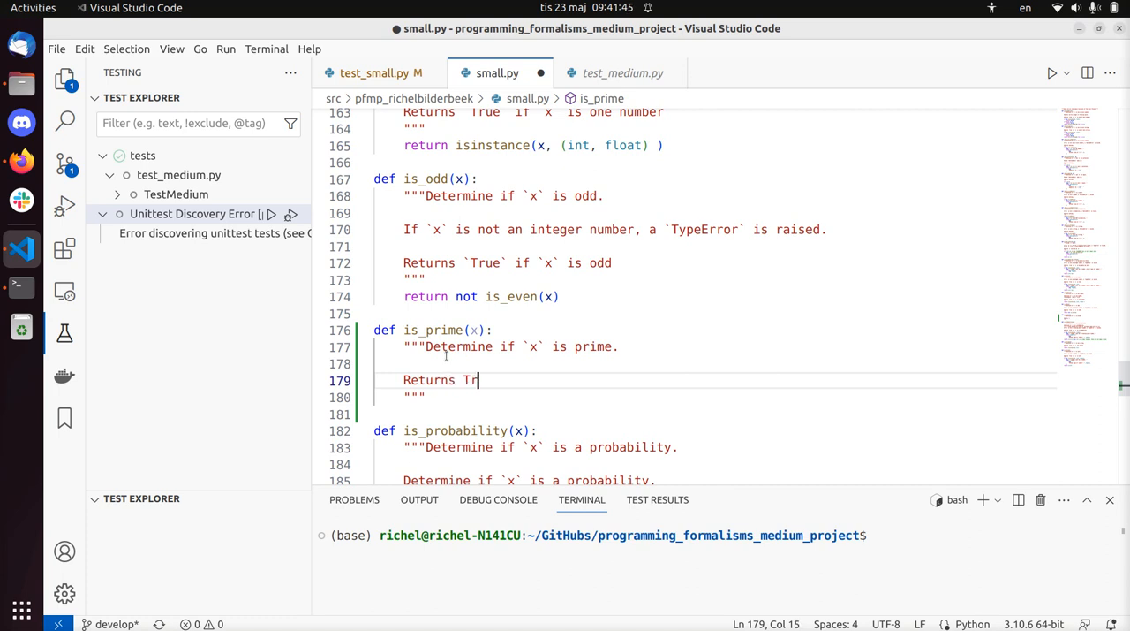
pyautogui.write('ue if `x` is an i')
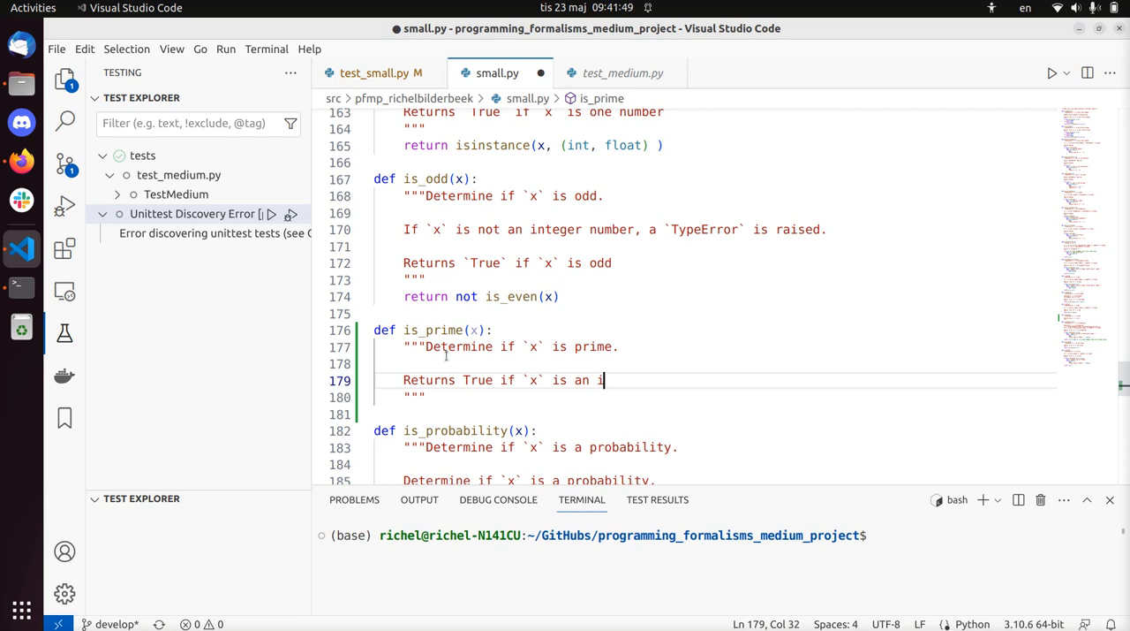
pyautogui.write('nteger that is')
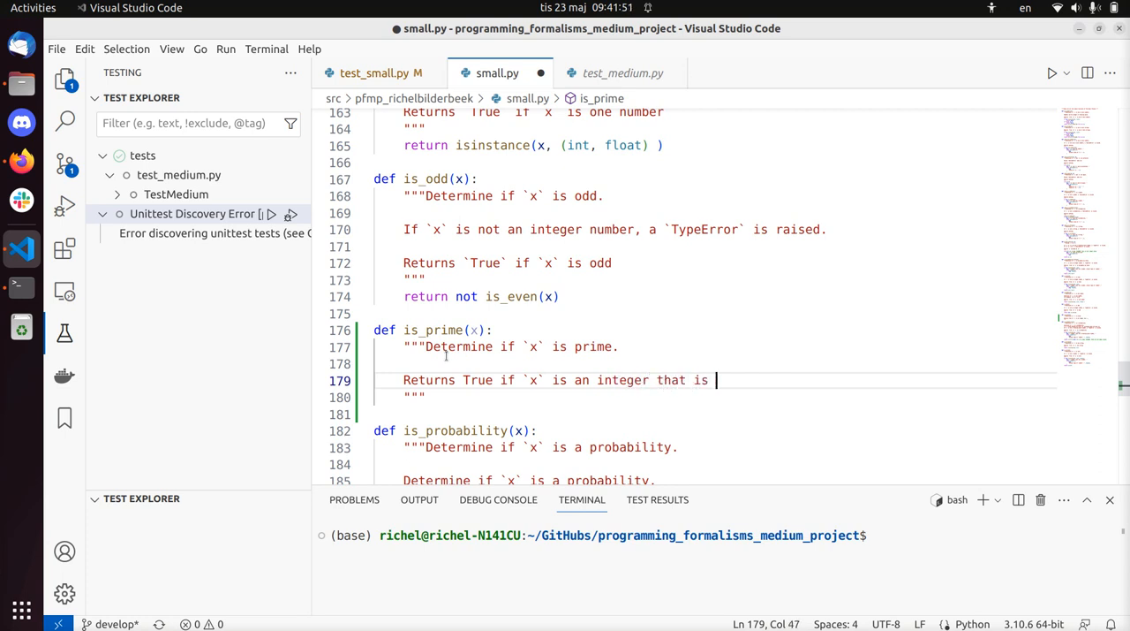
pyautogui.write('prime')
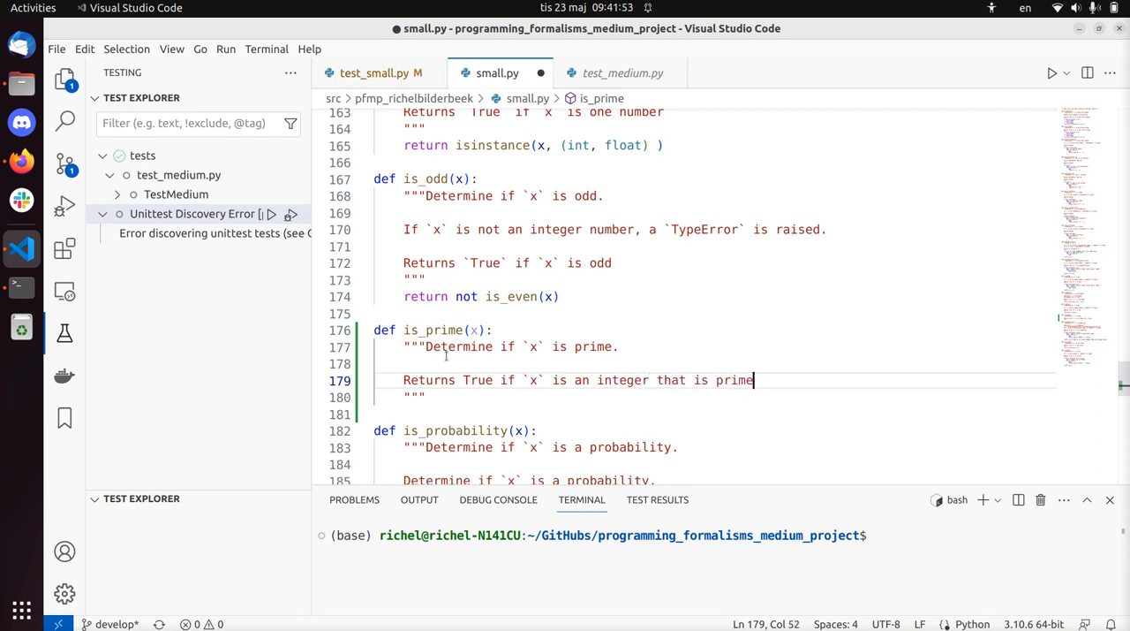
pyautogui.write('.')
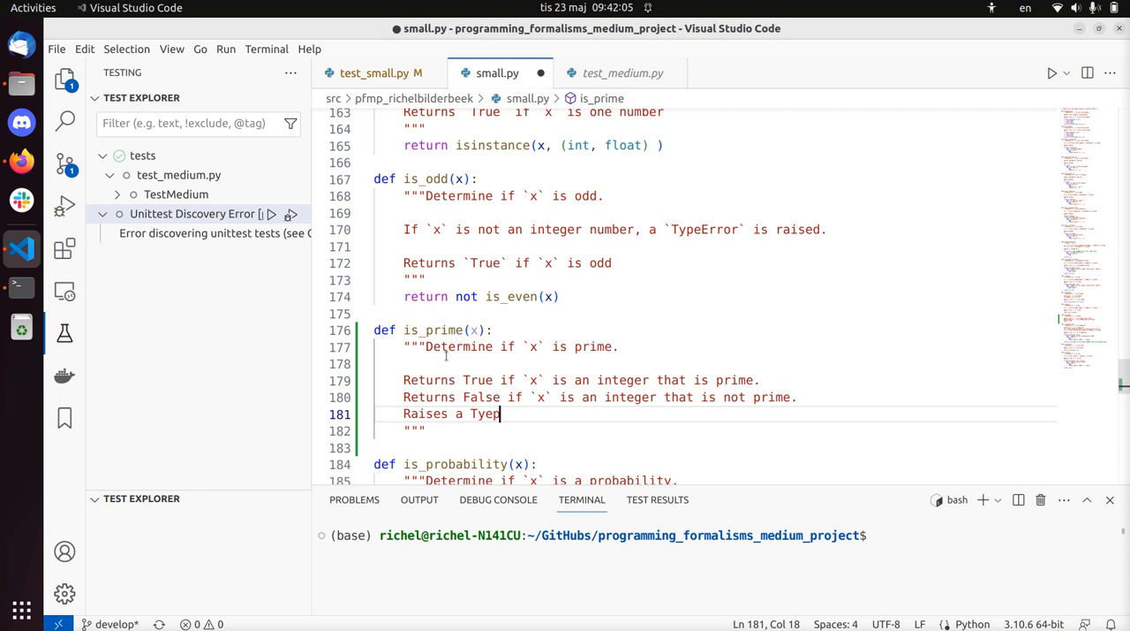
# Step: Add the 'Raises a TypeError if `x` is not an integer' line to the docstring
pyautogui.write('rror if')
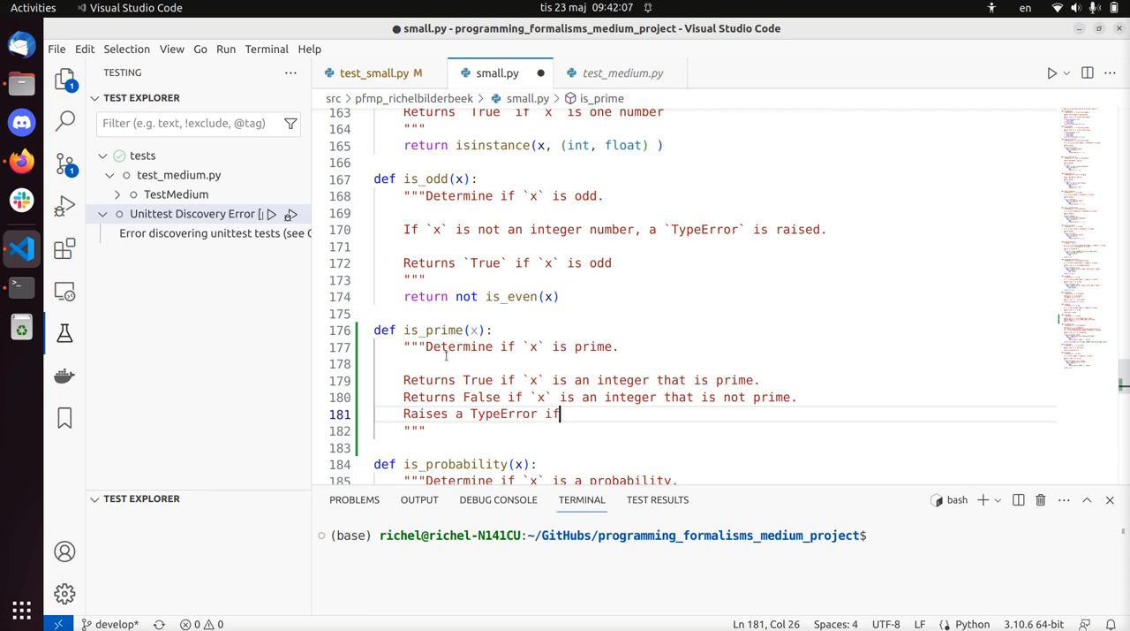
pyautogui.write('`x` is not')
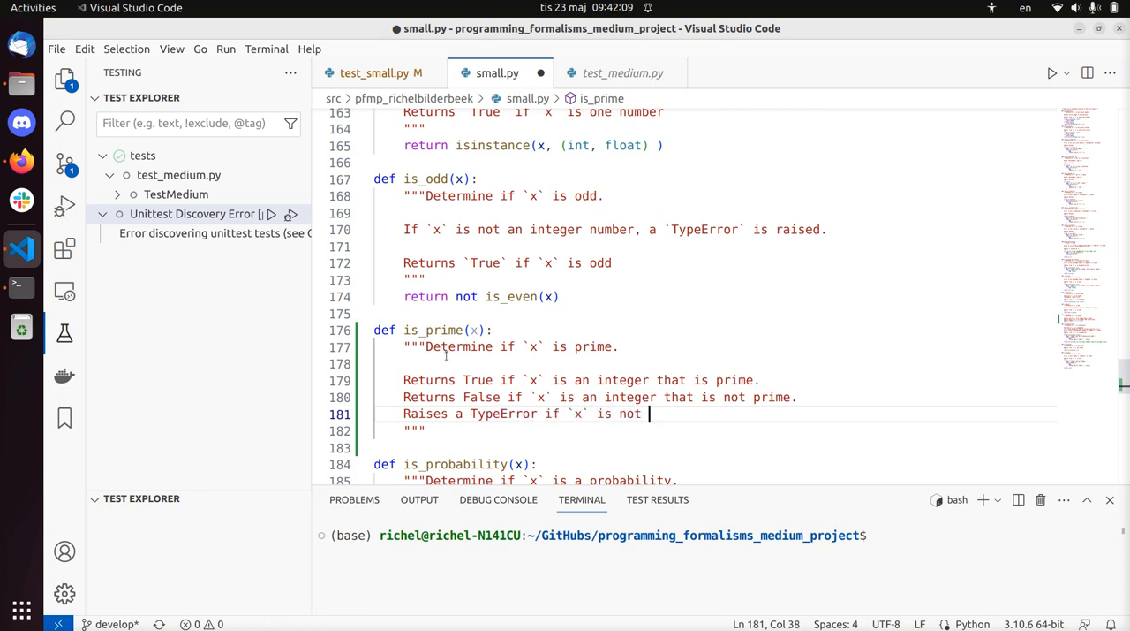
pyautogui.write('an integer')
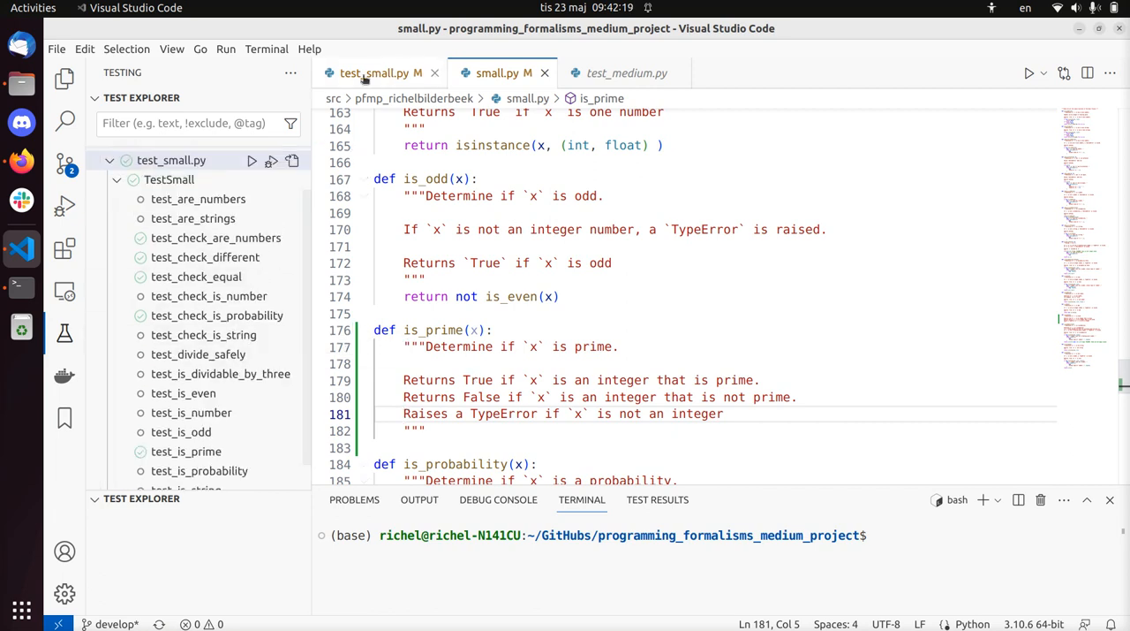
# Step: Return to the test_small.py tests, where test_is_prime now passes
pyautogui.click(374, 72)
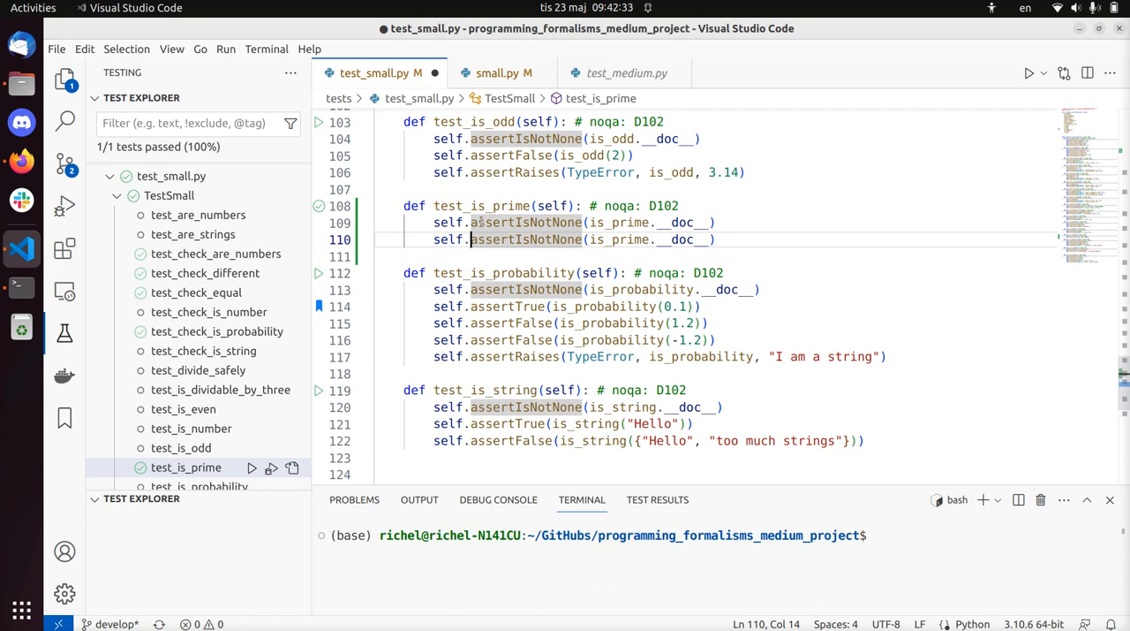
# Step: Add self.assertRaises(TypeError, is_prime, "I am a string") to test_is_prime and see it fail
pyautogui.click(502, 240)
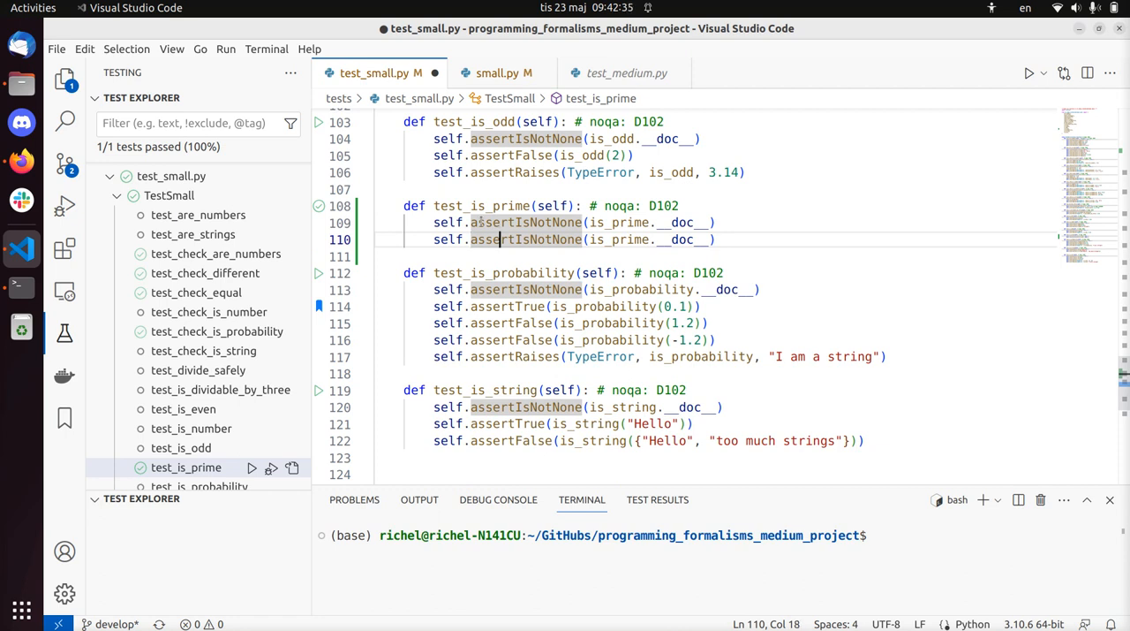
pyautogui.write('R')
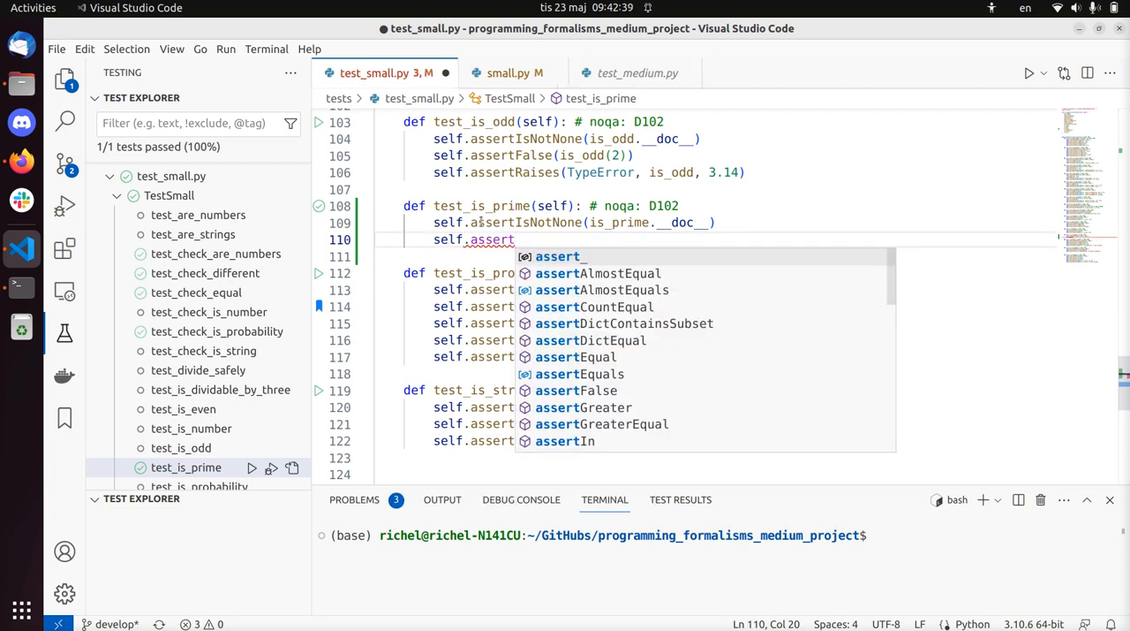
pyautogui.write('Raises(')
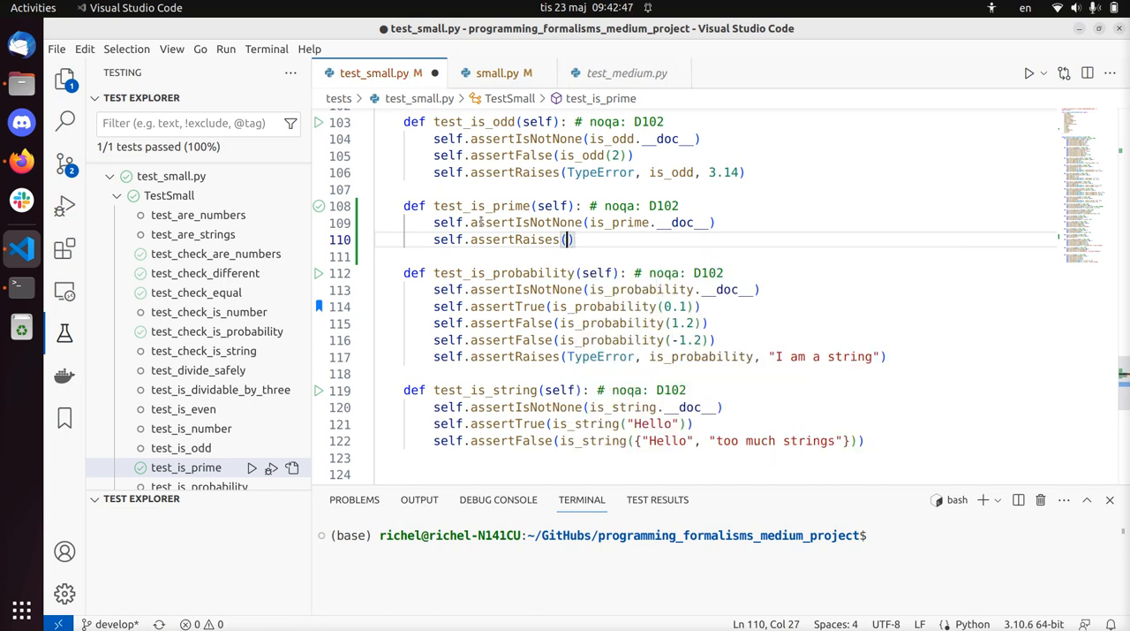
pyautogui.write('TypeError')
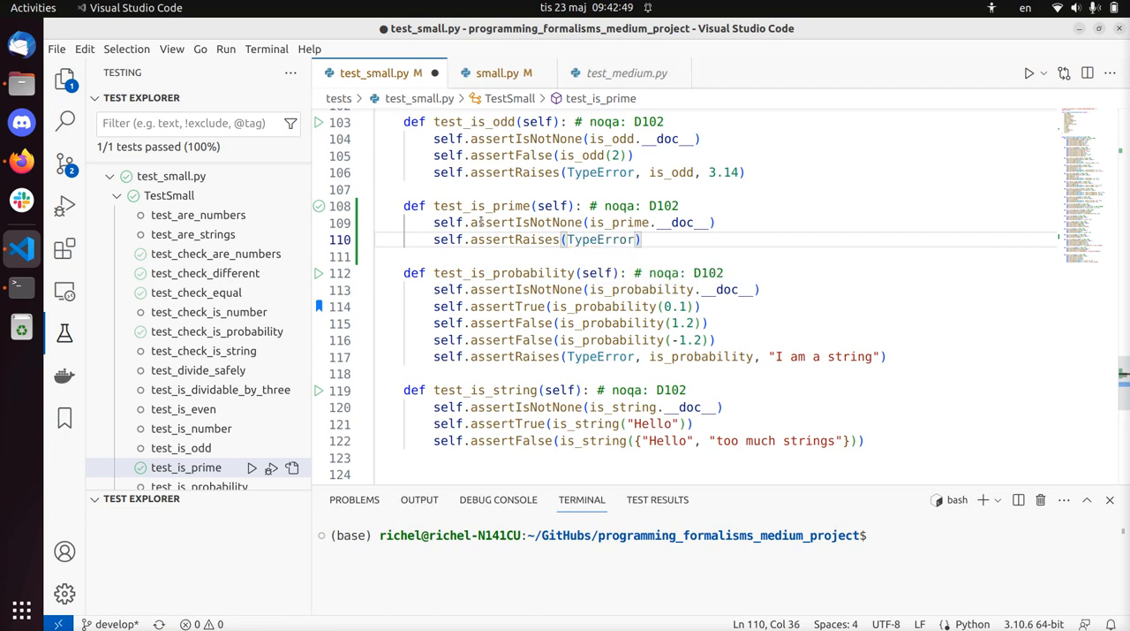
pyautogui.write(',')
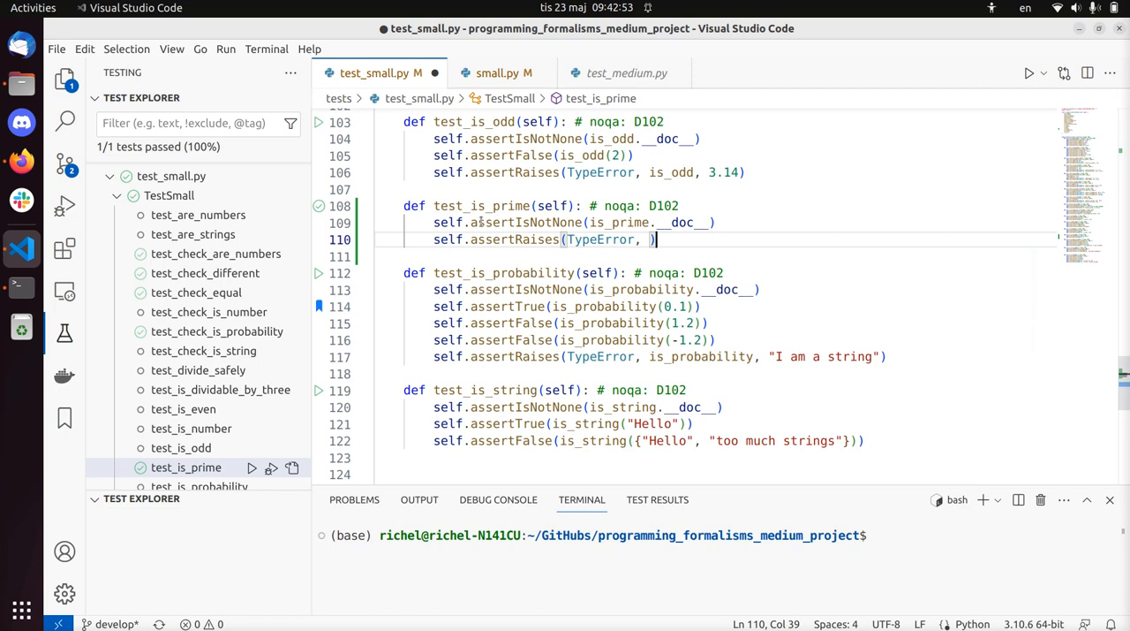
pyautogui.write('is_prime, "I am a string')
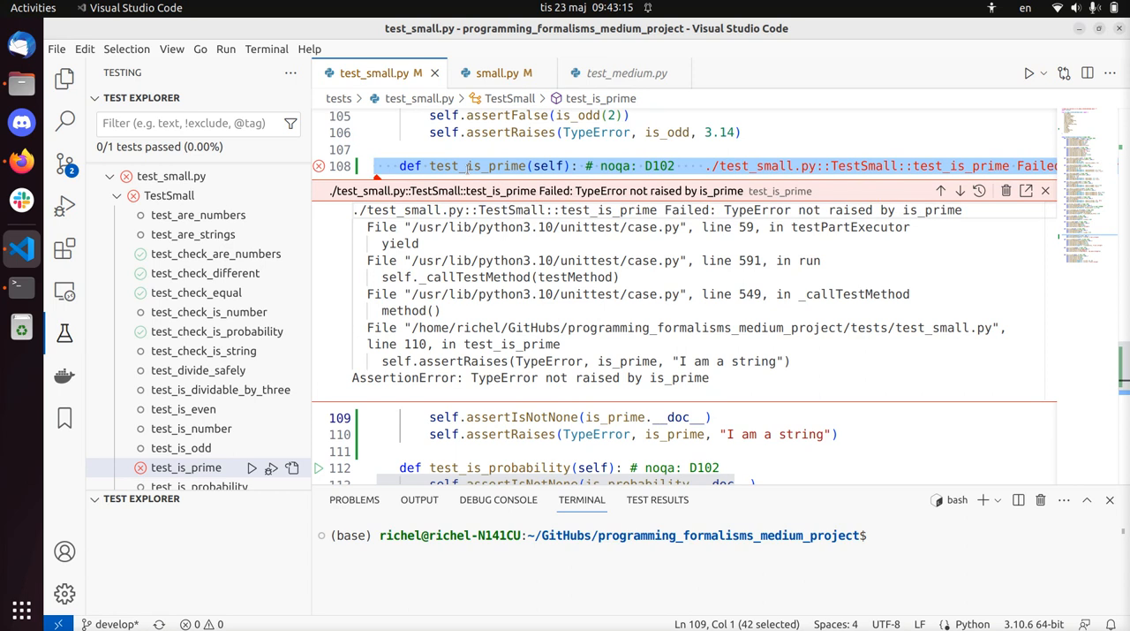
pyautogui.click(497, 72)
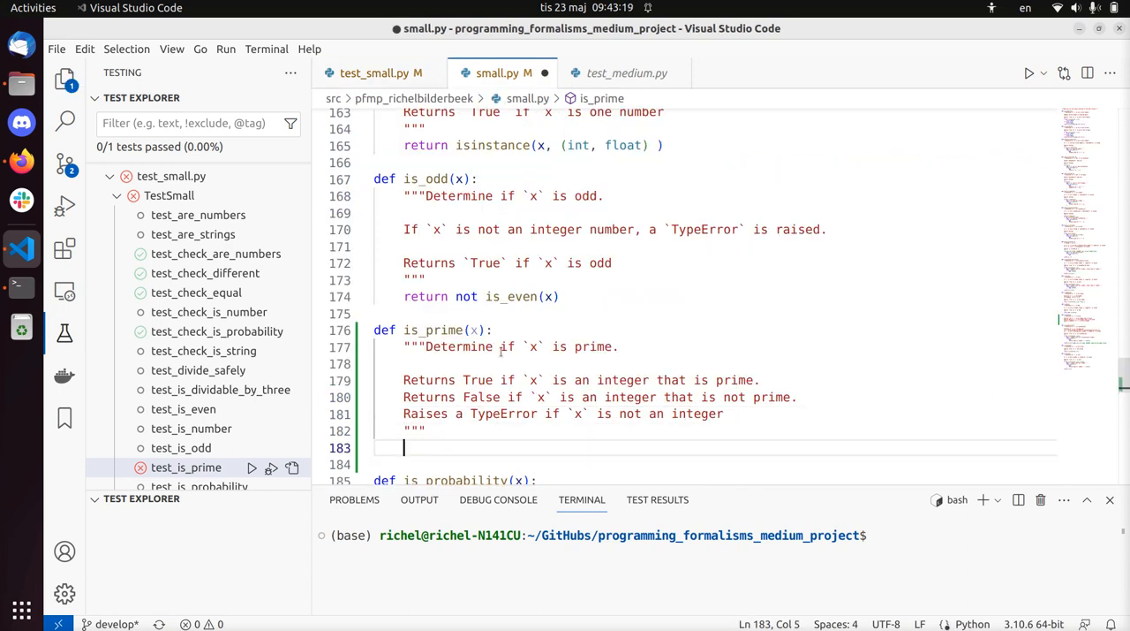
# Step: Make is_prime raise TypeError("'x' must be an integer") when x is not an int, save, and rerun the test
pyautogui.write('if ()')
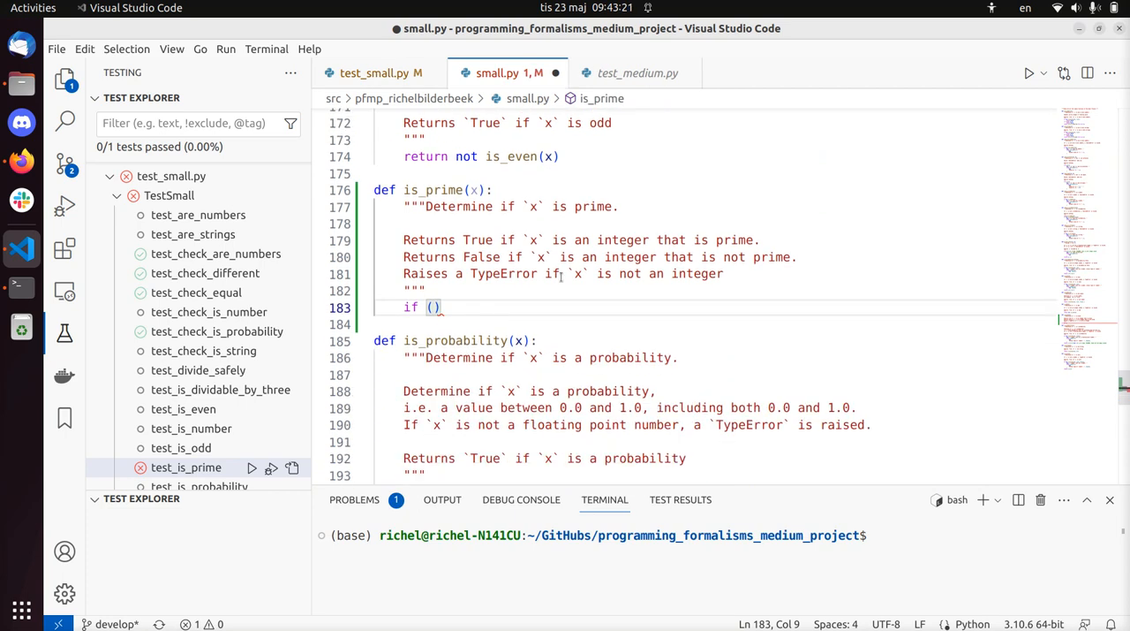
pyautogui.write('isin')
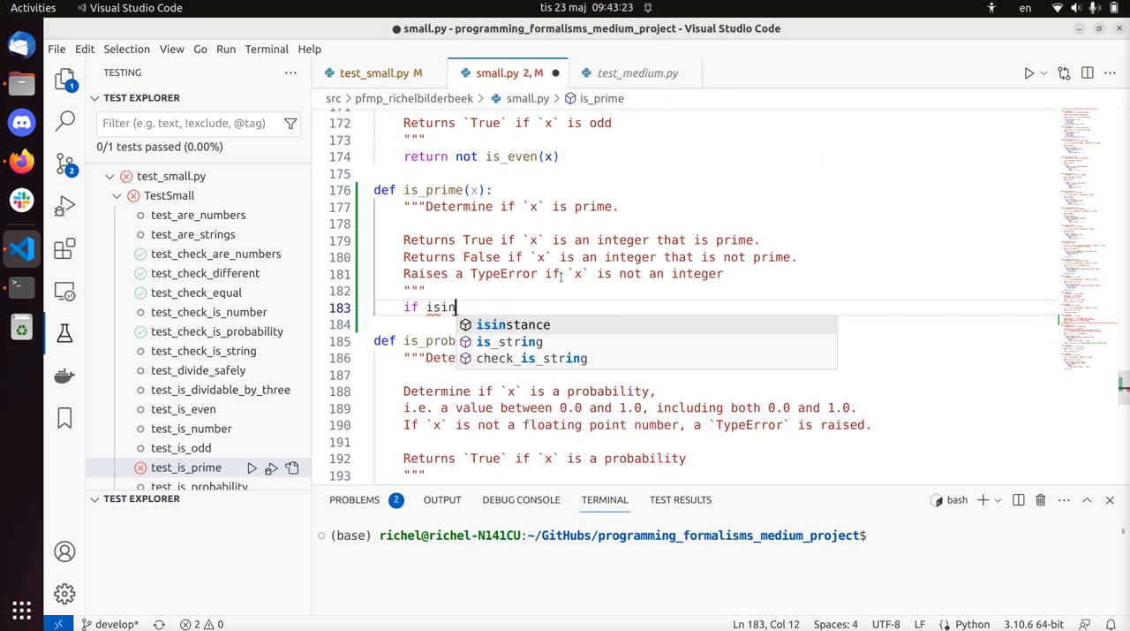
pyautogui.press('Tab')
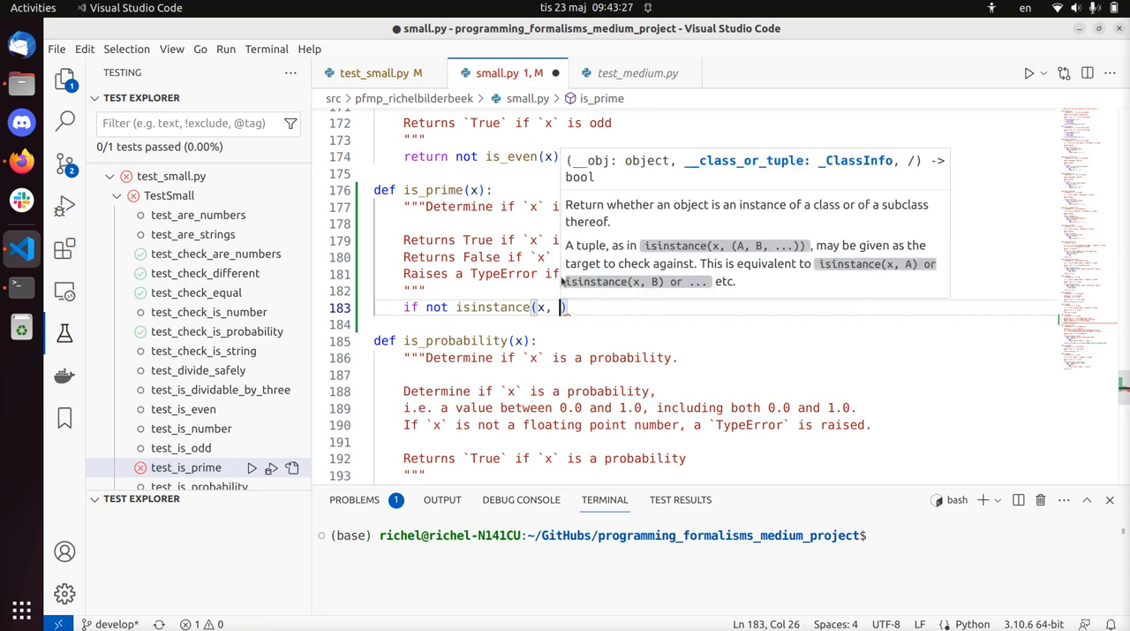
pyautogui.write('int):')
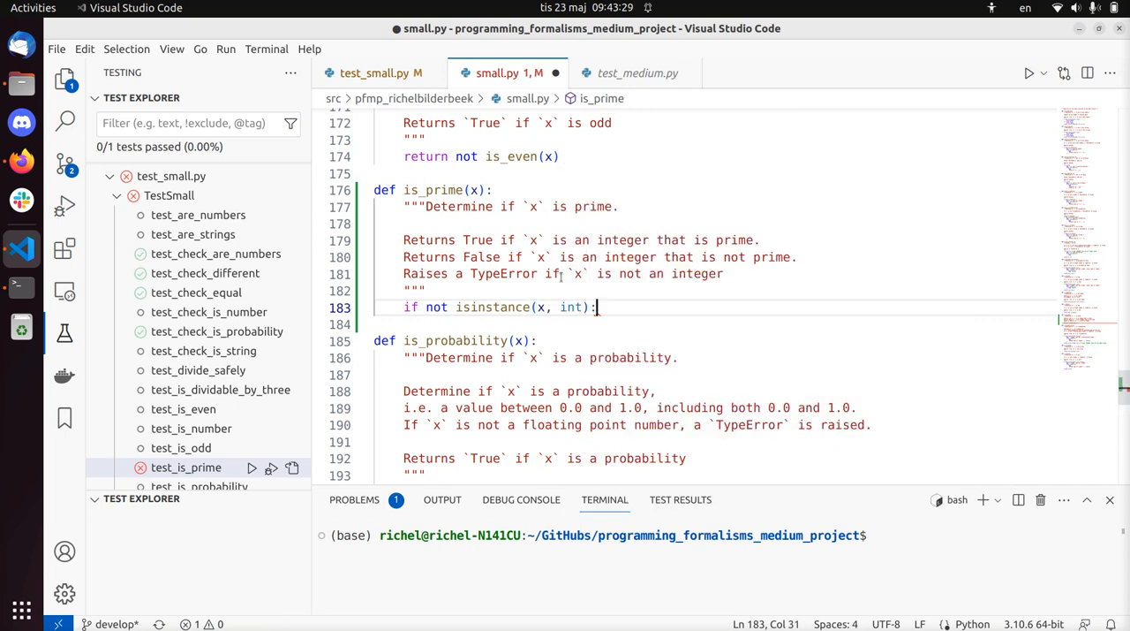
pyautogui.write('raise TypeError("")')
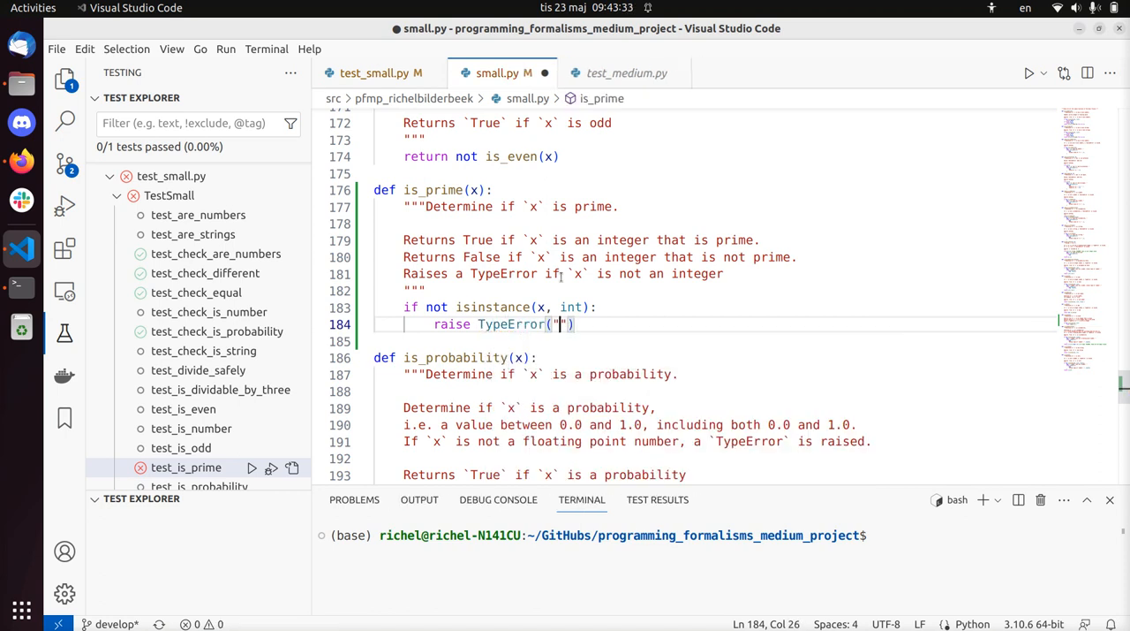
pyautogui.write("'x' must be an integer")
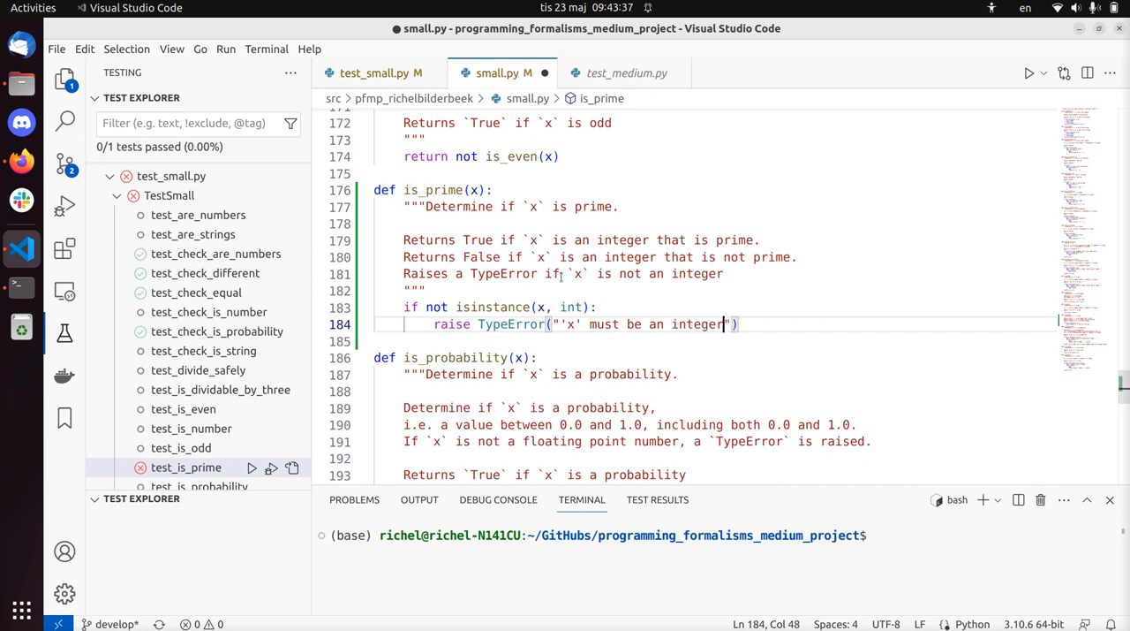
pyautogui.press('ctrl+s')
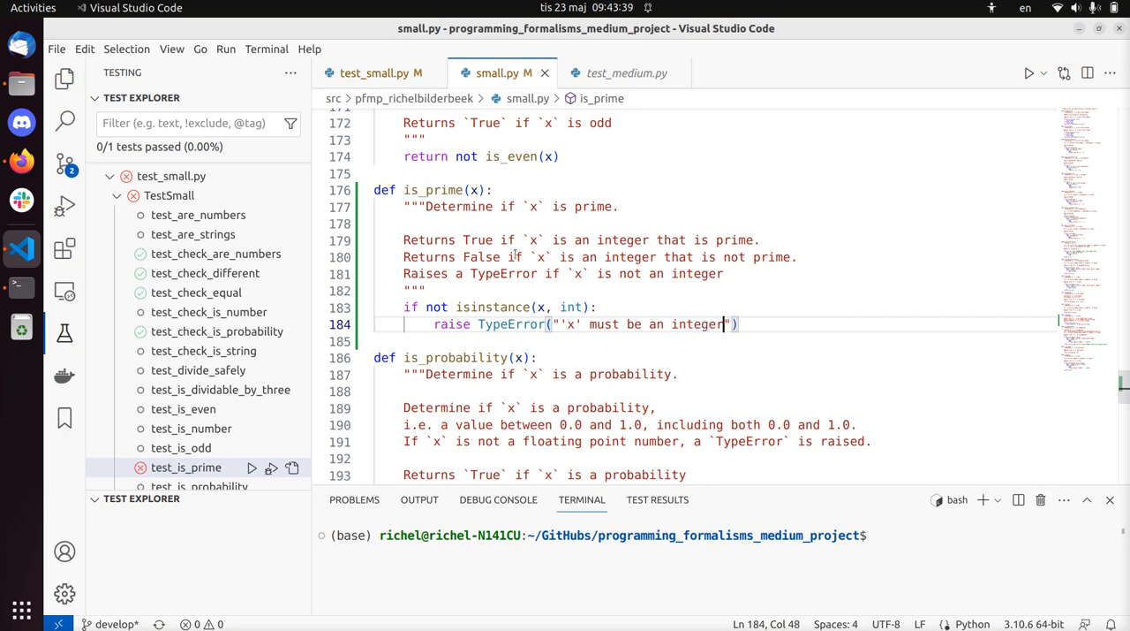
pyautogui.click(375, 73)
pyautogui.write('self.assertFalse(is_prime')
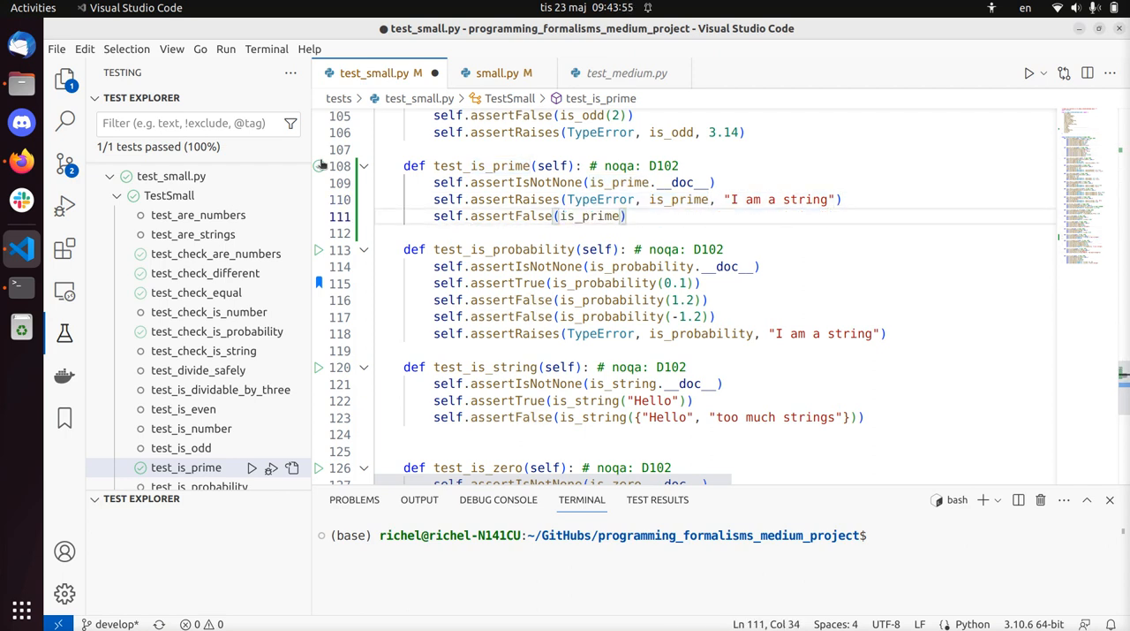
# Step: Add self.assertTrue(is_prime(2)) to test_is_prime, see it fail, and return to small.py
pyautogui.write('(')
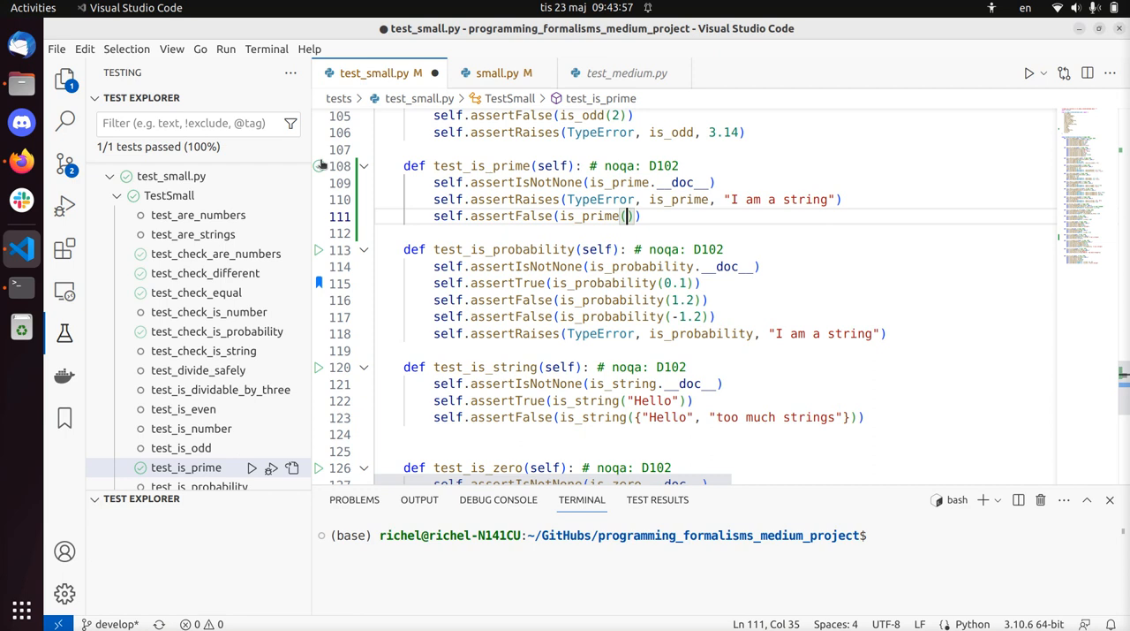
pyautogui.write('1')
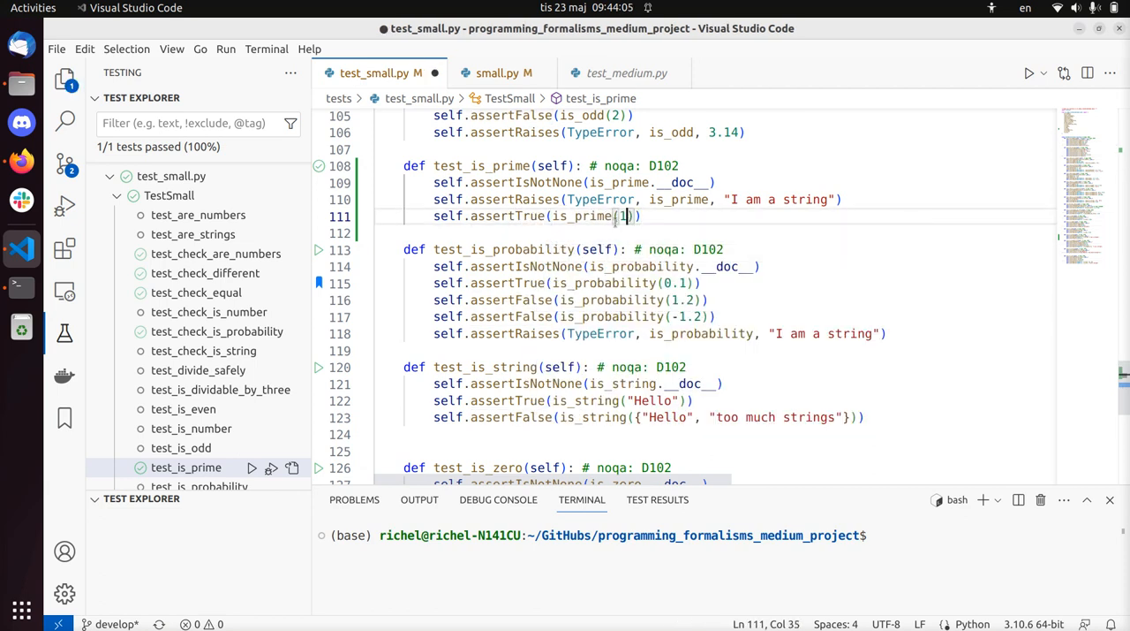
pyautogui.write('2')
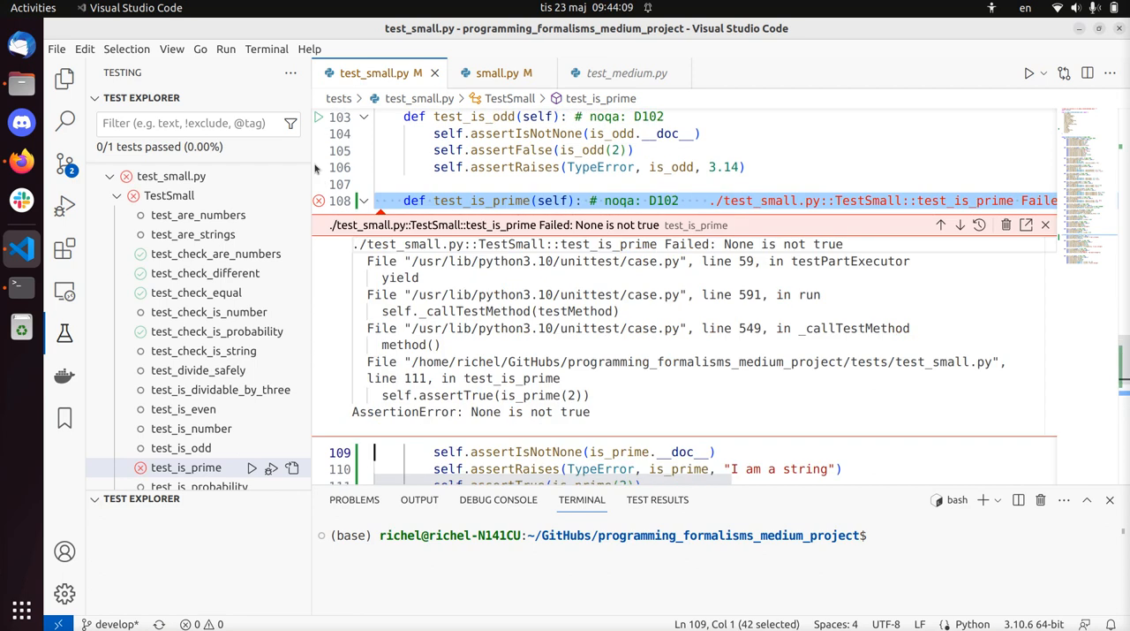
pyautogui.scroll(-3)
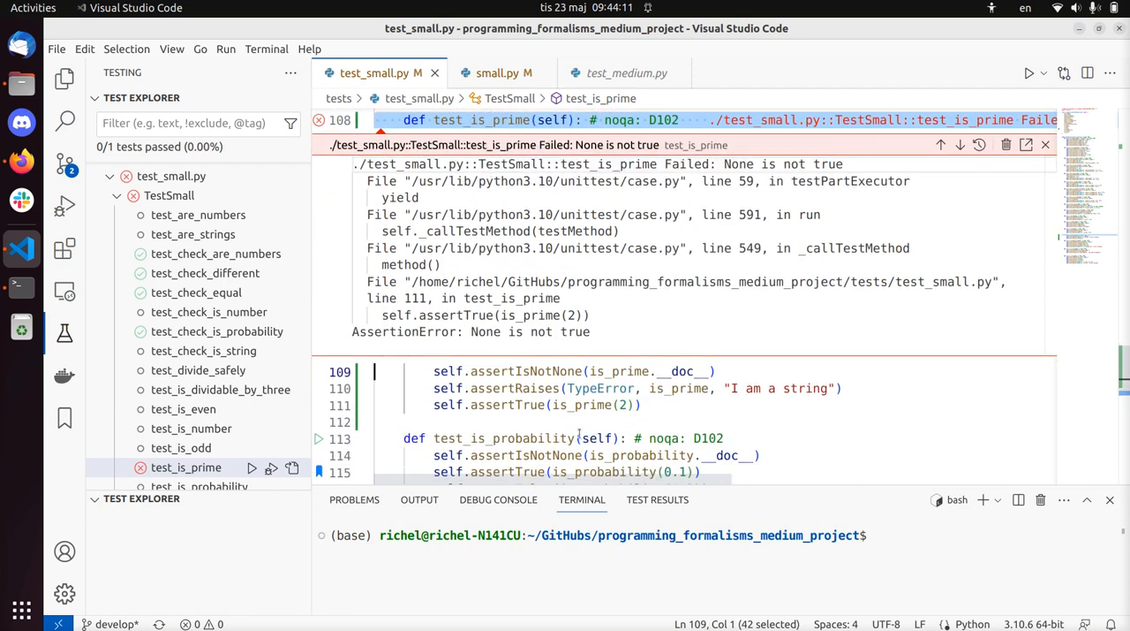
pyautogui.moveTo(774, 367)
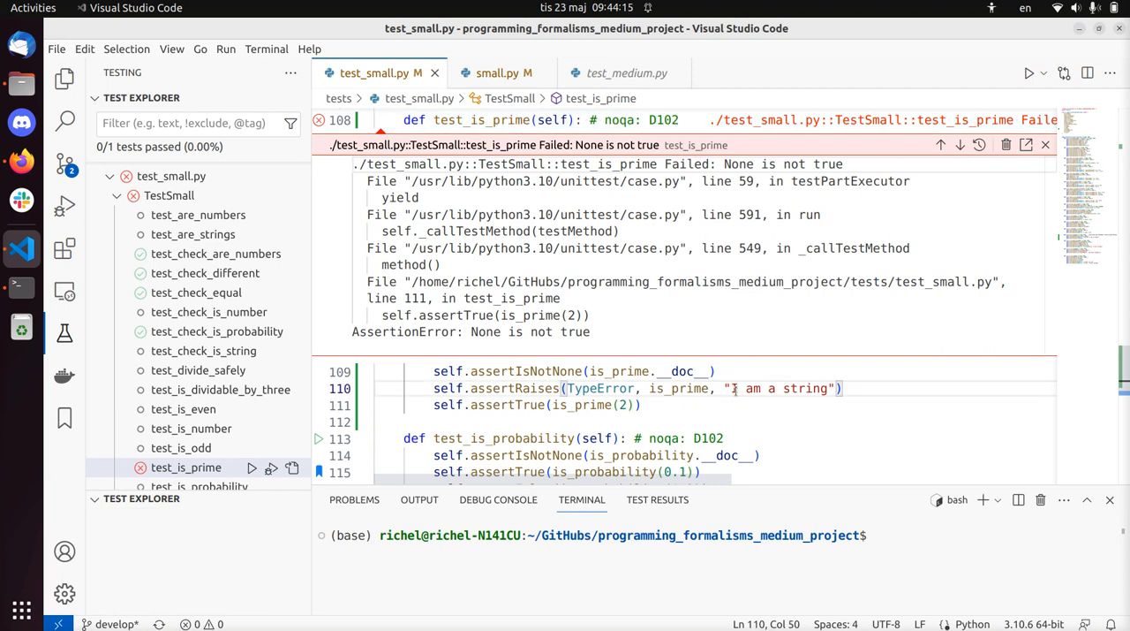
pyautogui.click(498, 72)
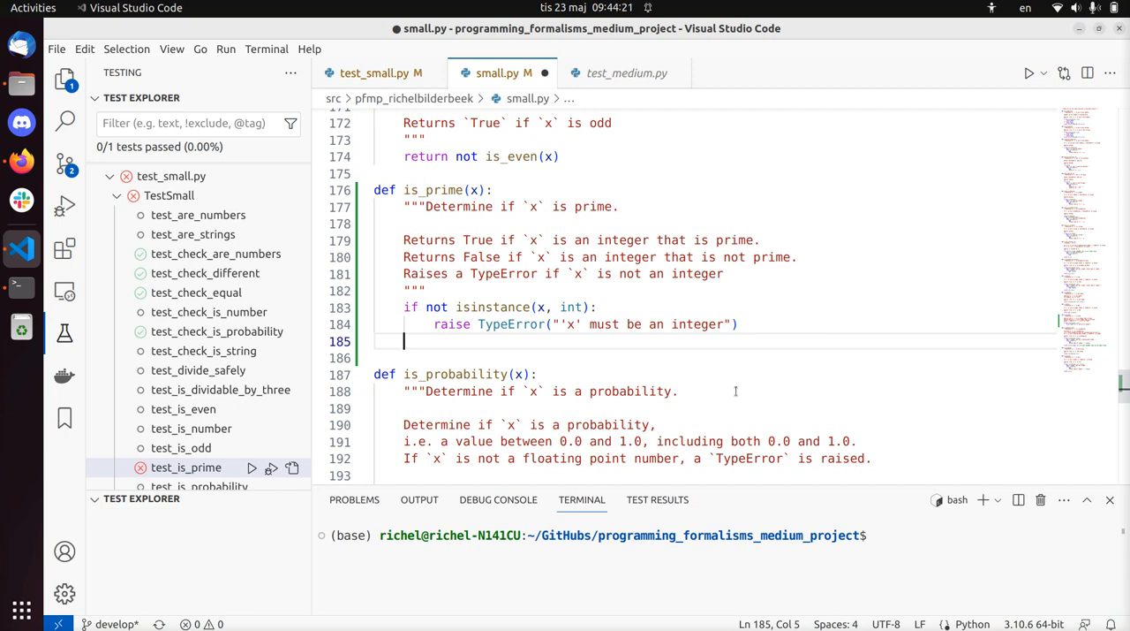
# Step: Write the loop 'for i in range(2, x):' with the 'if x % i == 0:' check in is_prime
pyautogui.click(374, 72)
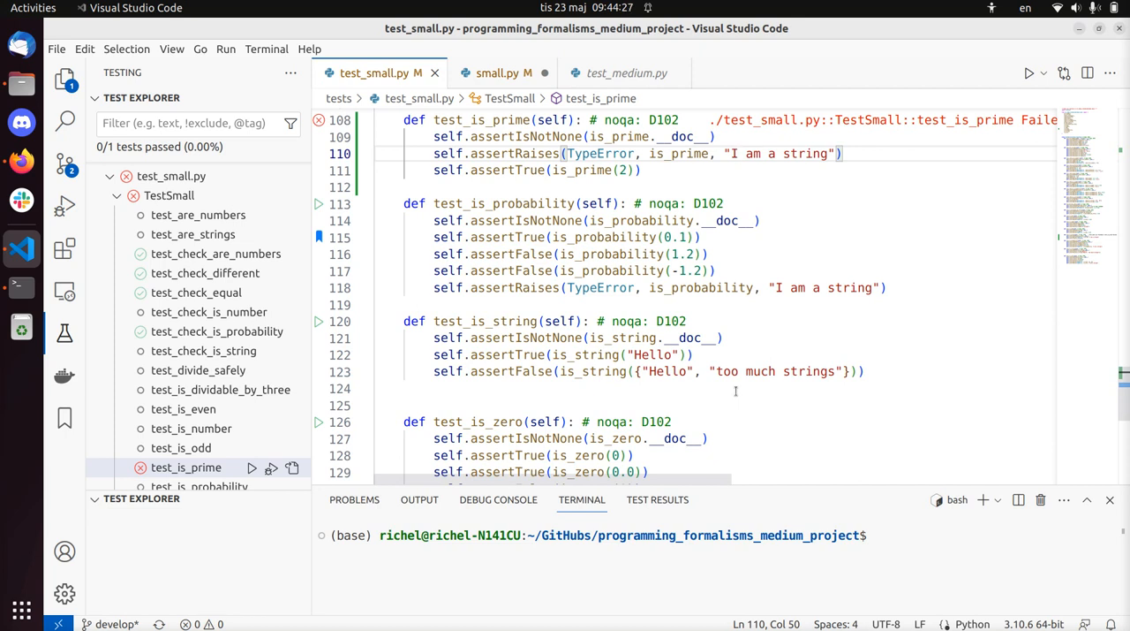
pyautogui.click(496, 72)
pyautogui.write('for i in range')
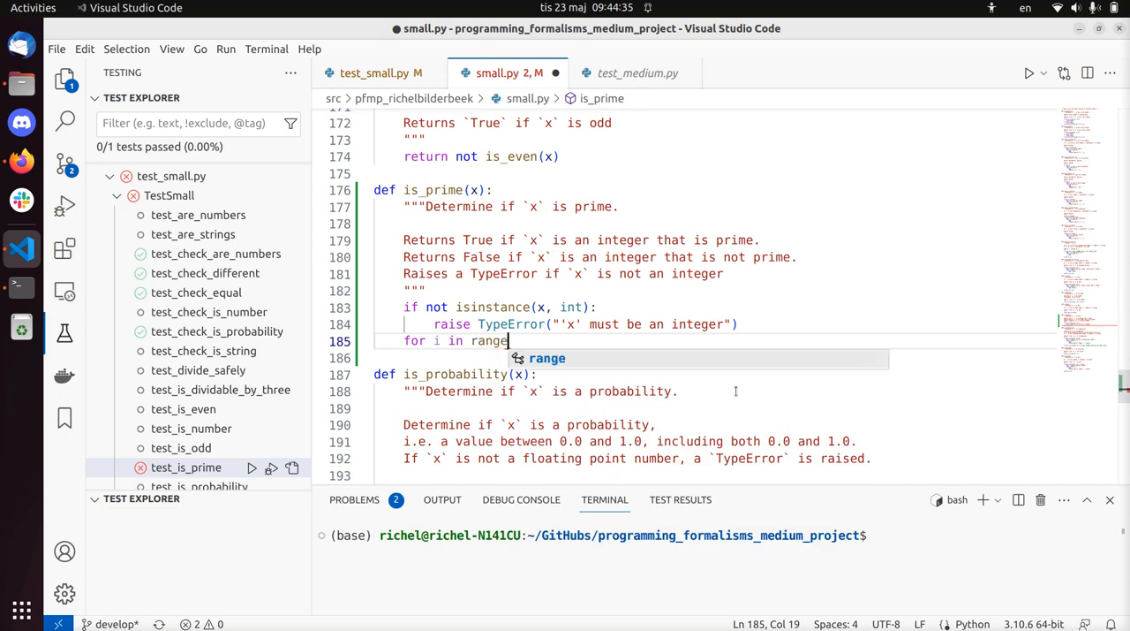
pyautogui.write('(2,')
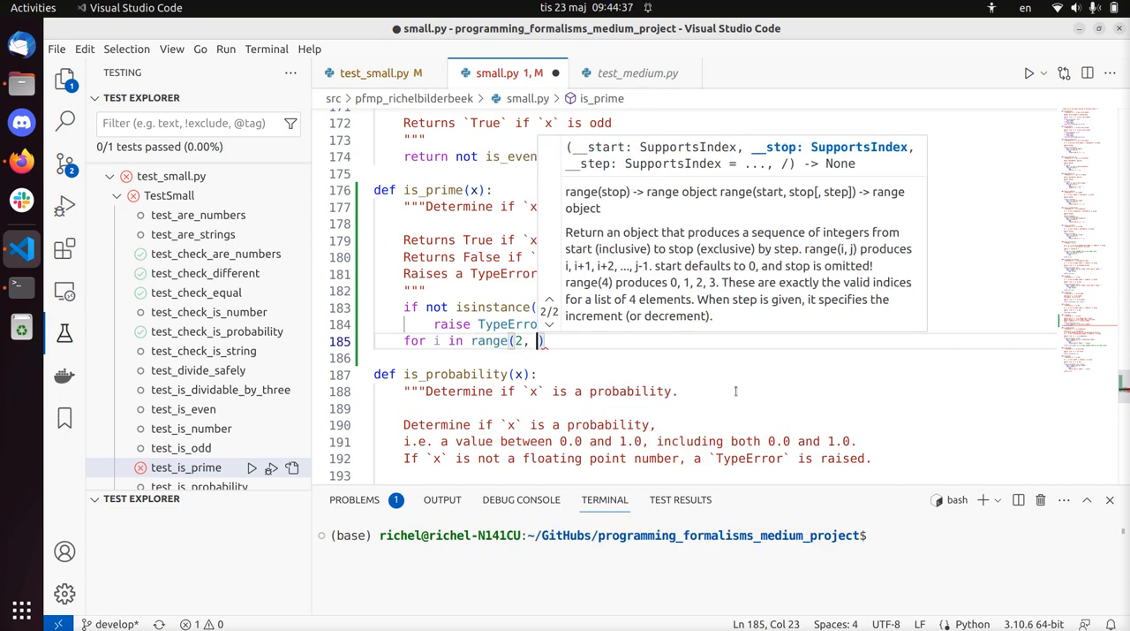
pyautogui.write('x')
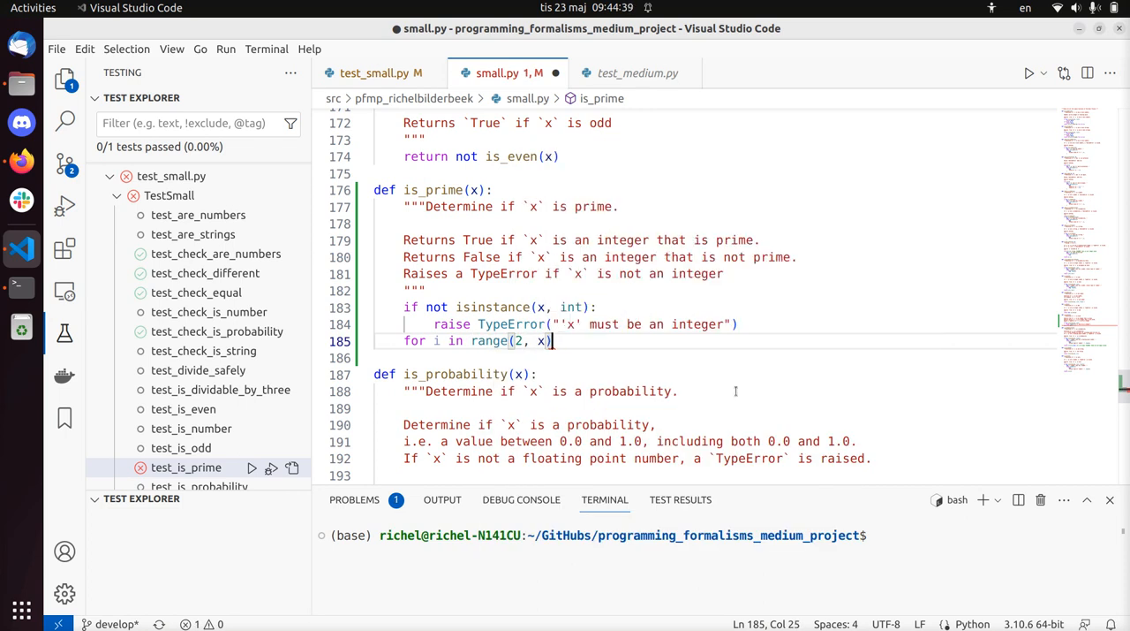
pyautogui.doubleClick(433, 341)
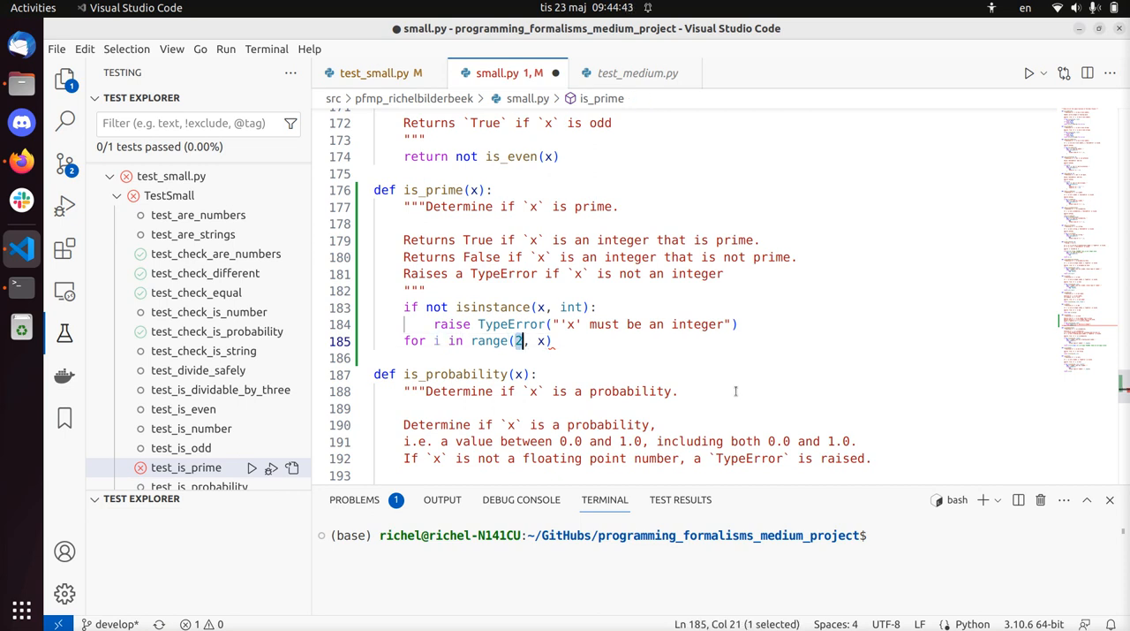
pyautogui.write(':')
pyautogui.click(705, 356)
pyautogui.write('if (x )')
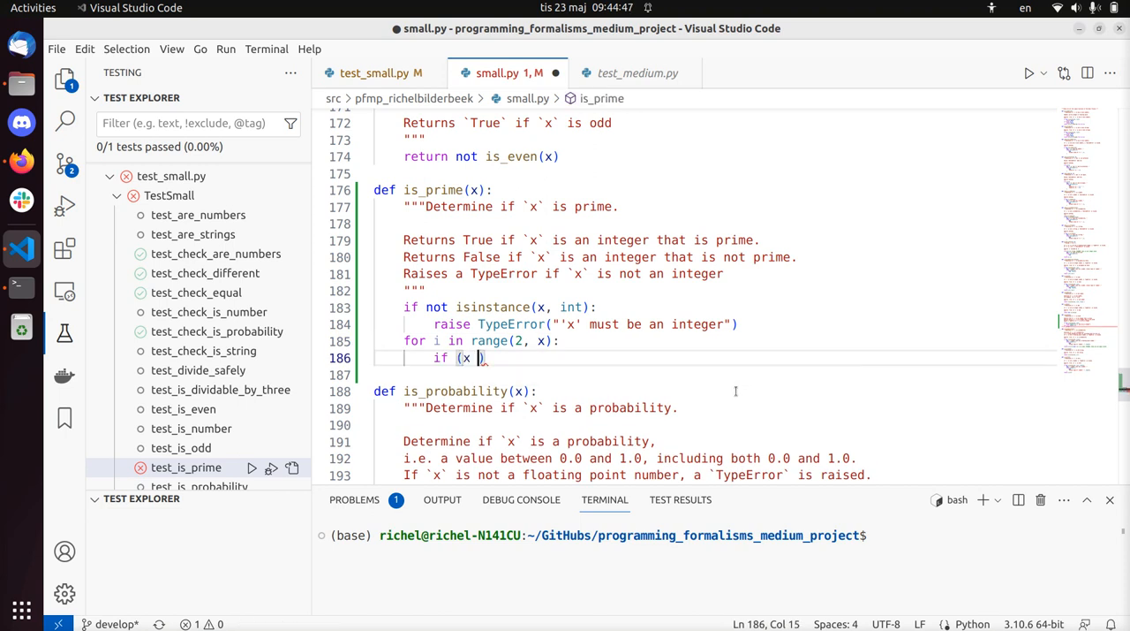
pyautogui.press('Backspace')
pyautogui.write('% i == 0:')
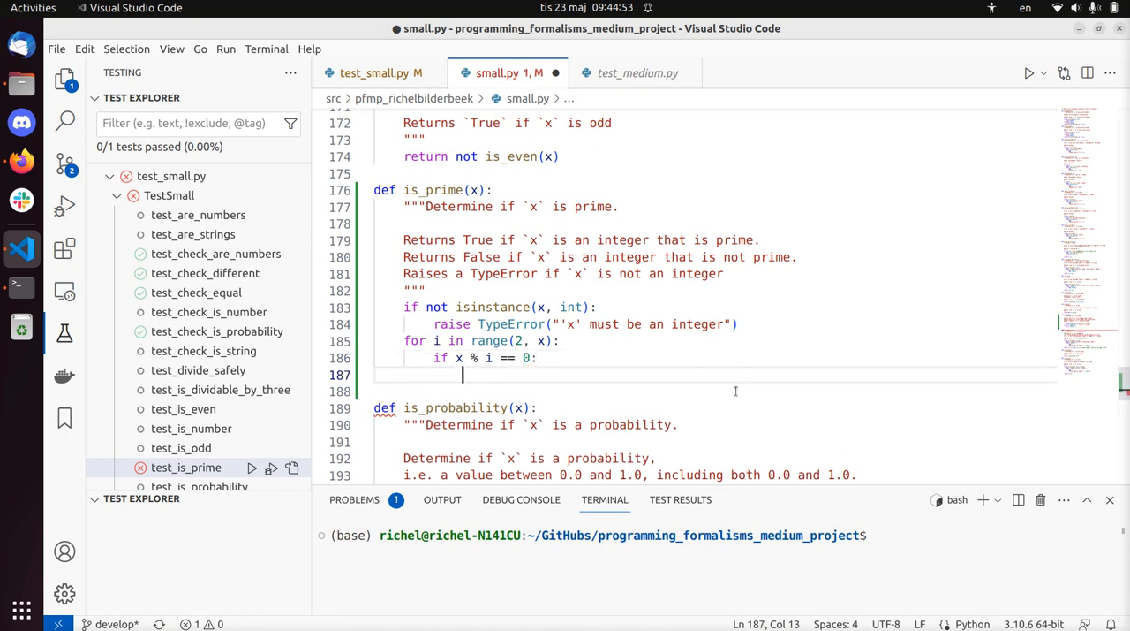
# Step: Add 'return False' inside the divisibility check
pyautogui.write('ret')
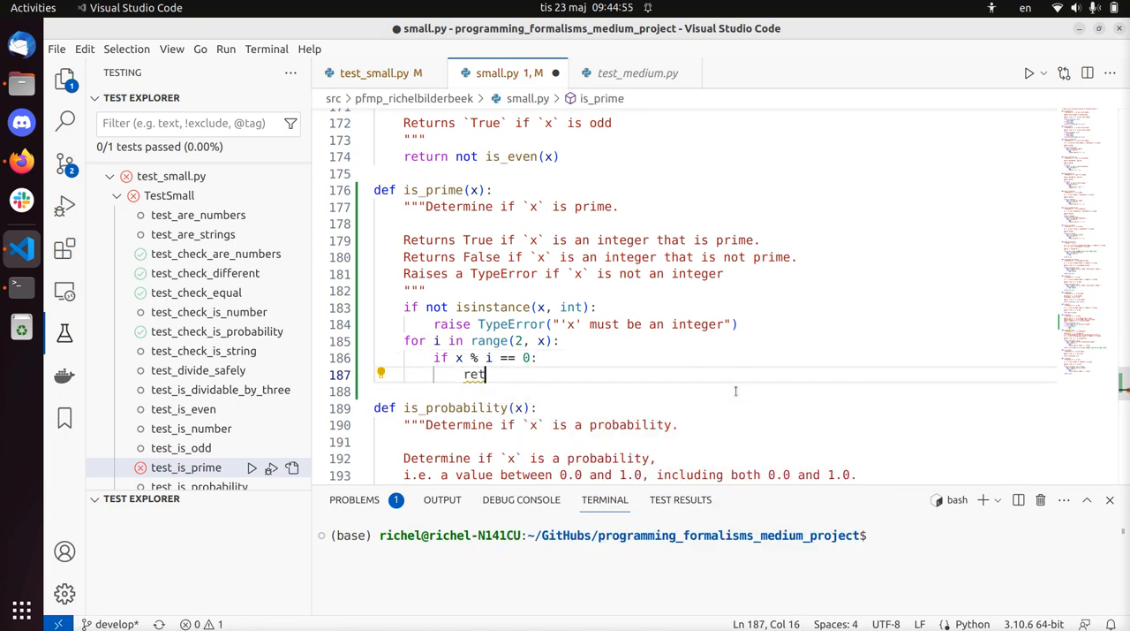
pyautogui.write('urn False')
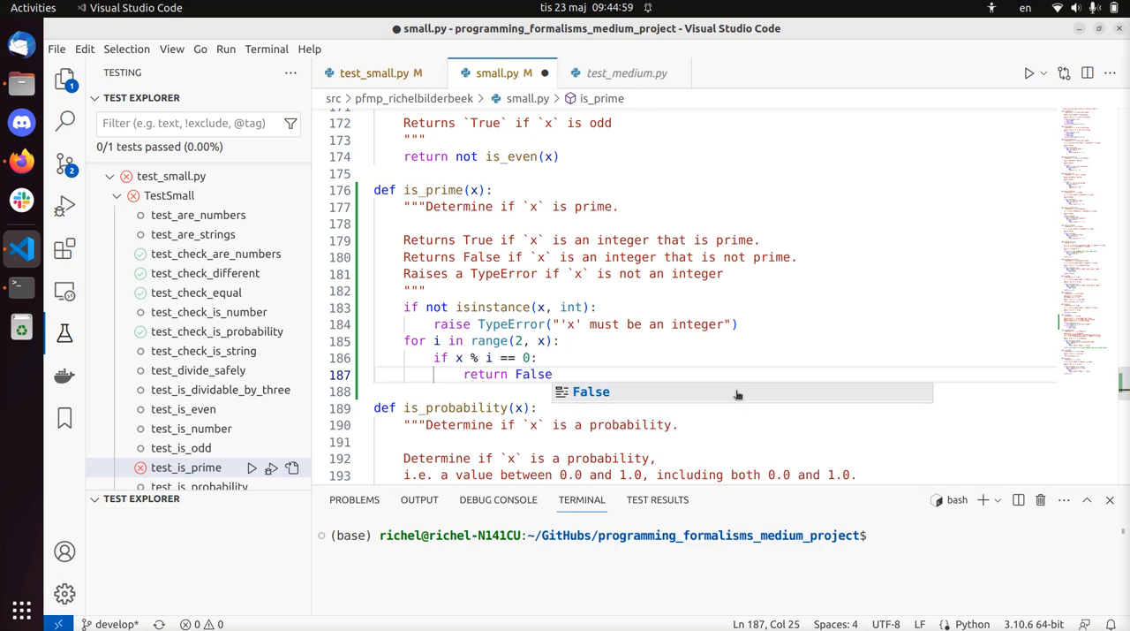
pyautogui.press('Escape')
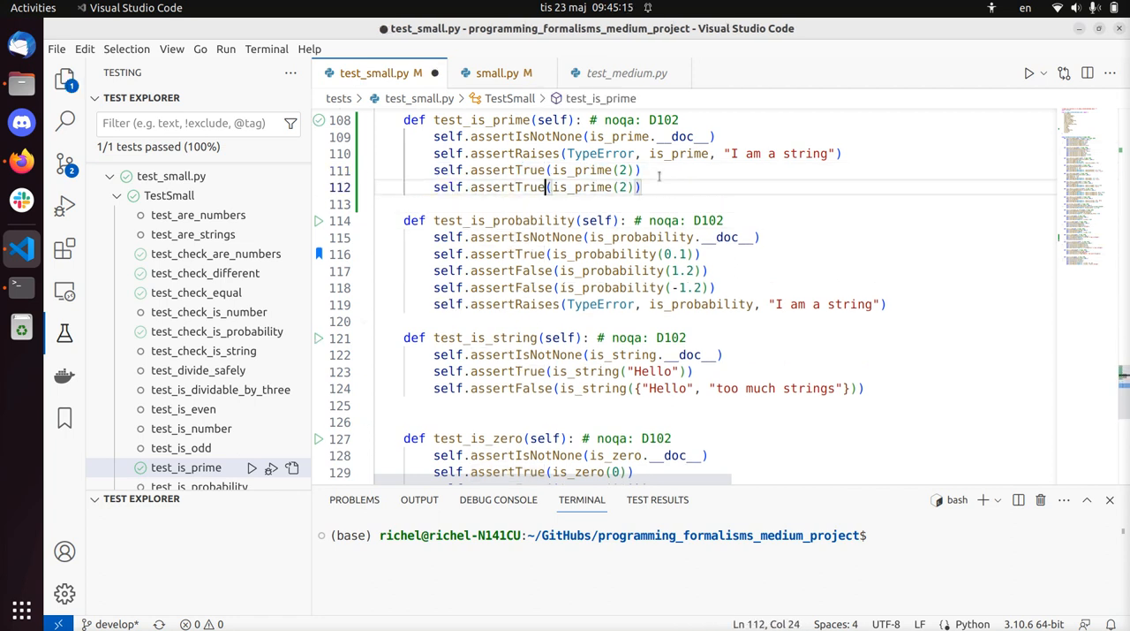
# Step: Start another assertF... assertion line in test_is_prime
pyautogui.write('assertF')
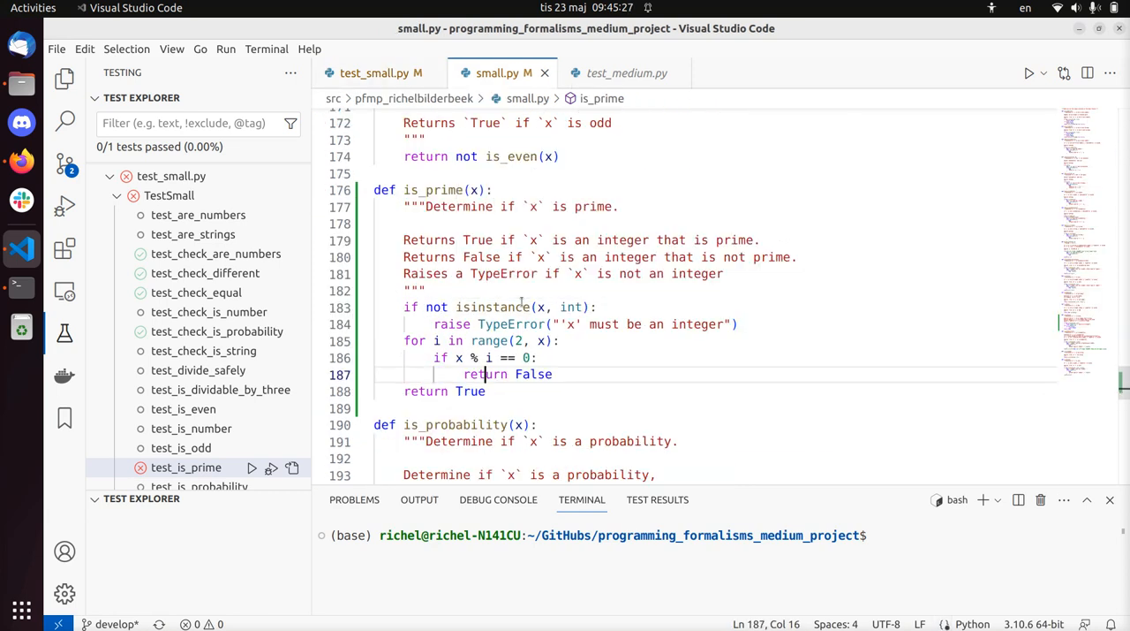
# Step: Insert the guard 'if x < 2: return False' before the divisor loop in is_prime
pyautogui.write('i')
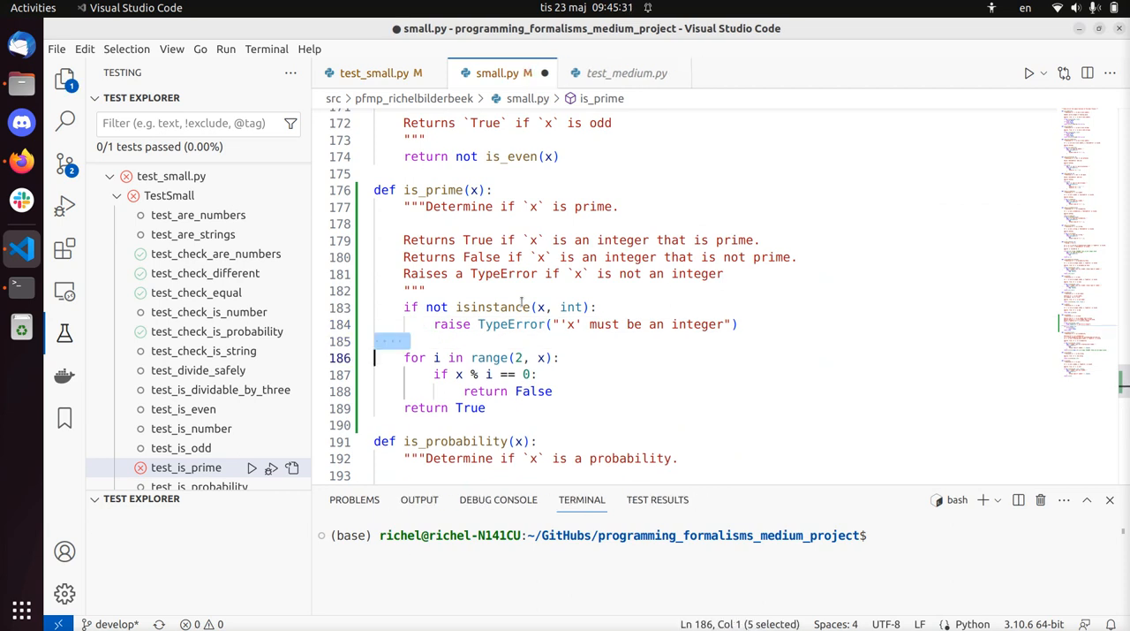
pyautogui.click(389, 341)
pyautogui.write('if x < 2:')
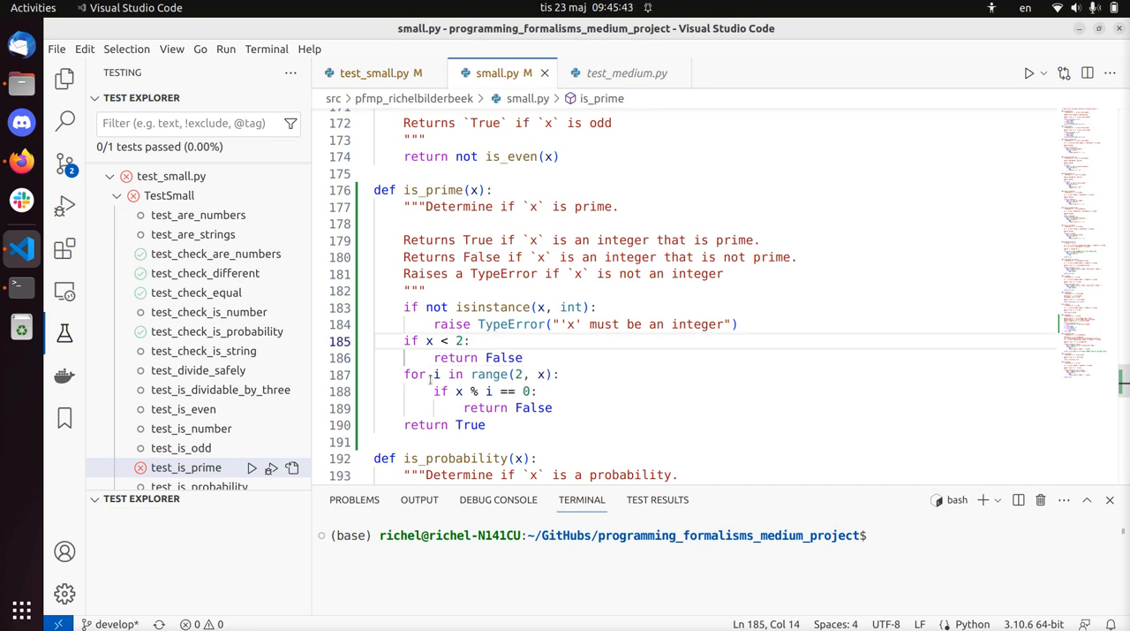
pyautogui.moveTo(403, 375); pyautogui.dragTo(551, 406)
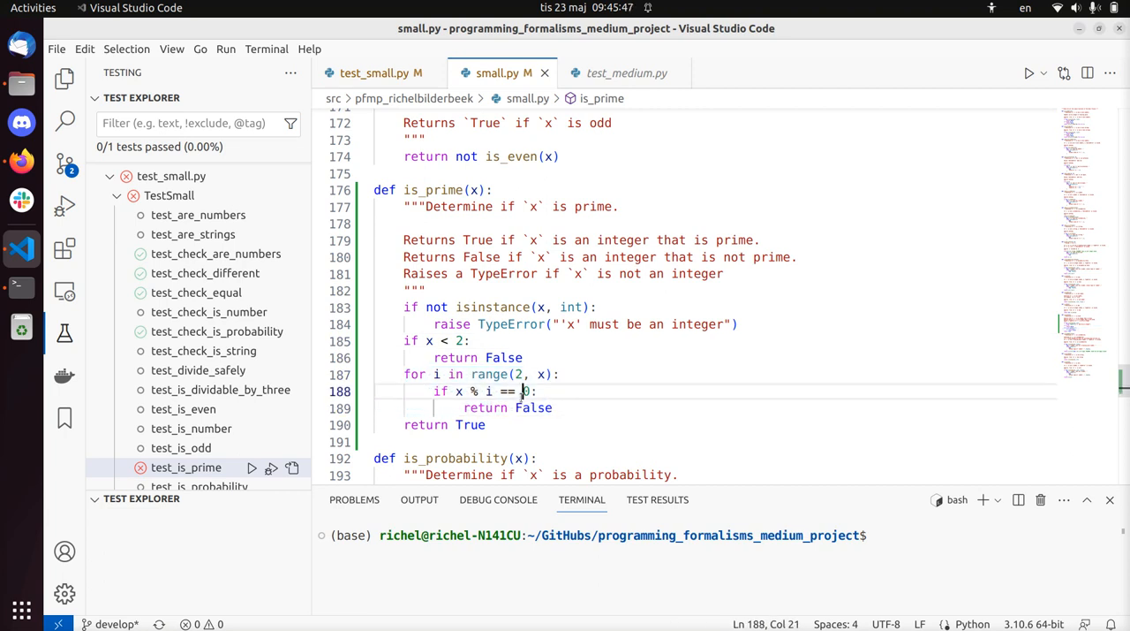
pyautogui.click(442, 341)
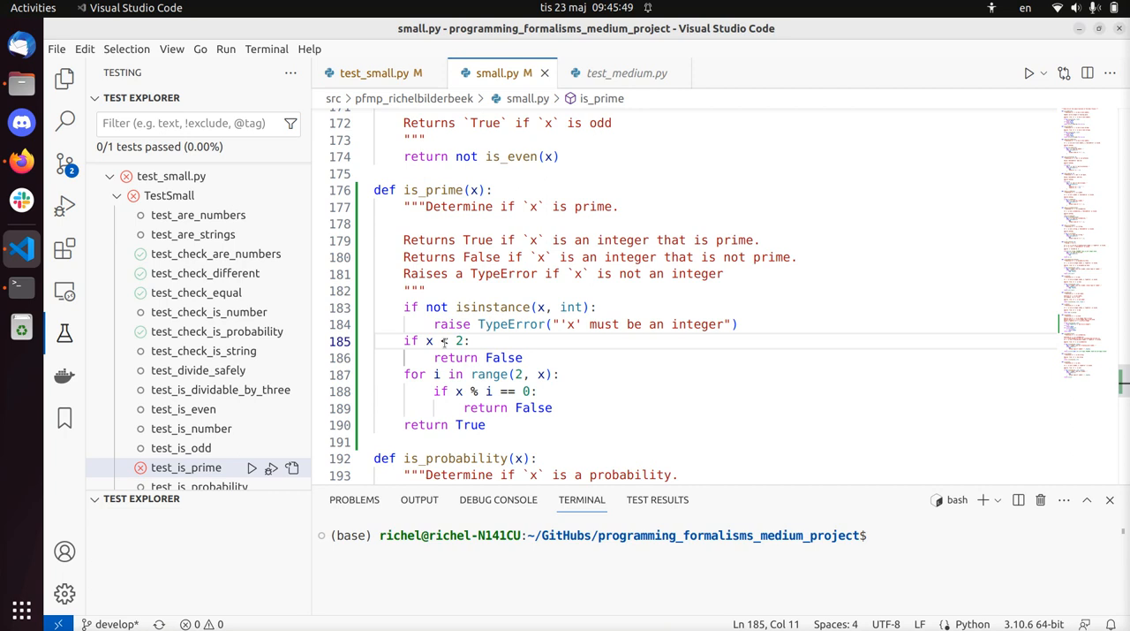
pyautogui.click(374, 72)
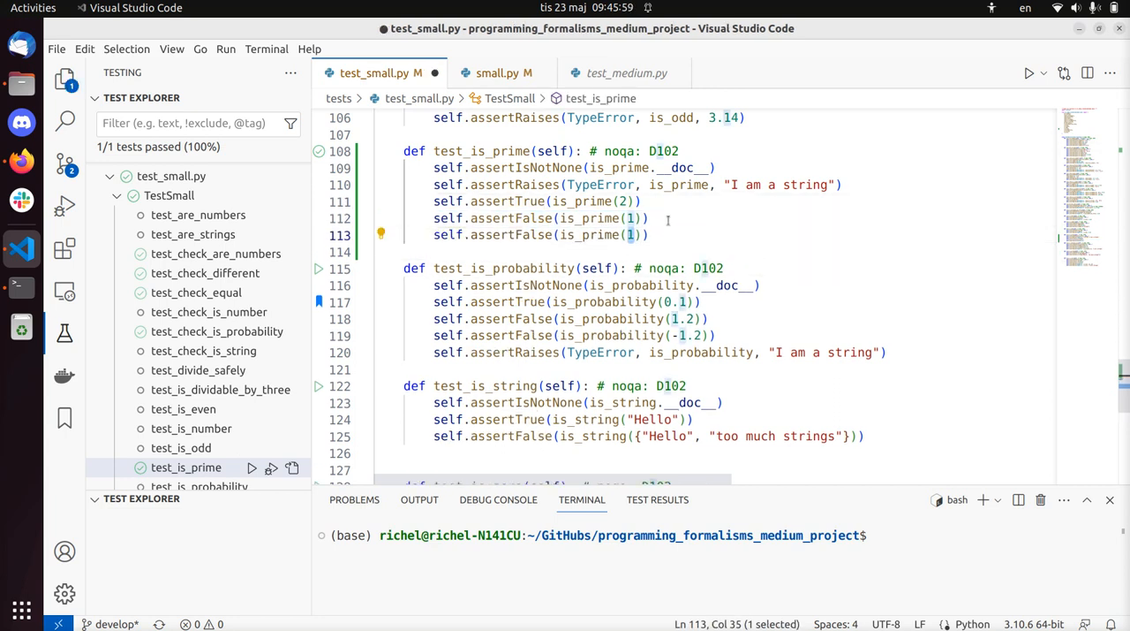
# Step: Change the last assertions to assertFalse(is_prime(1)) and assertTrue(is_prime(11))
pyautogui.write('9')
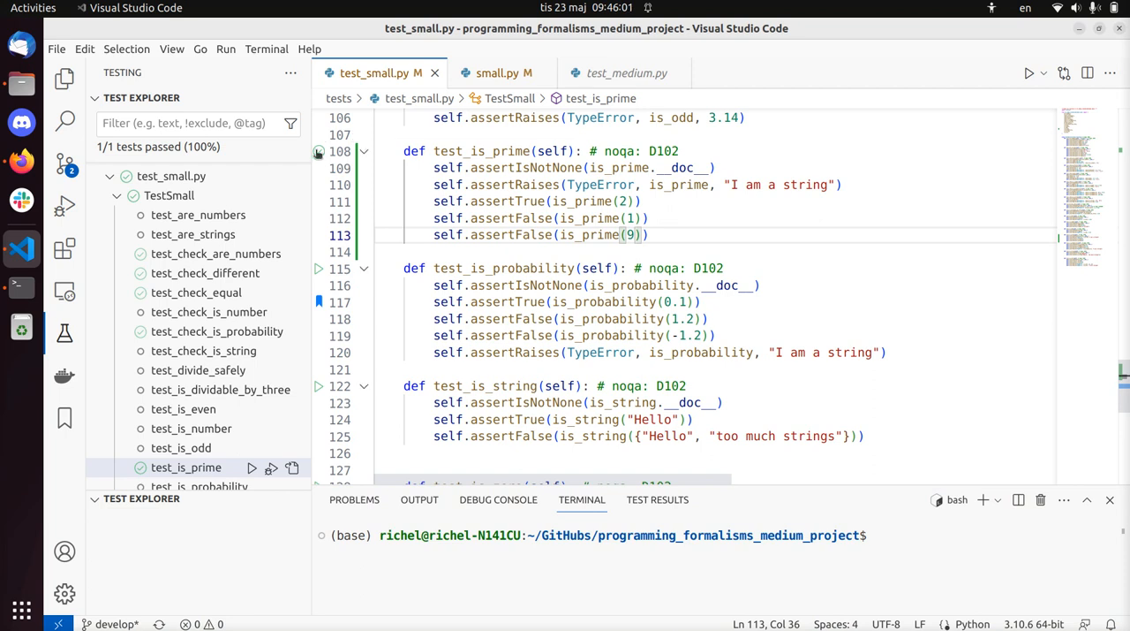
pyautogui.doubleClick(534, 233)
pyautogui.write('Tru')
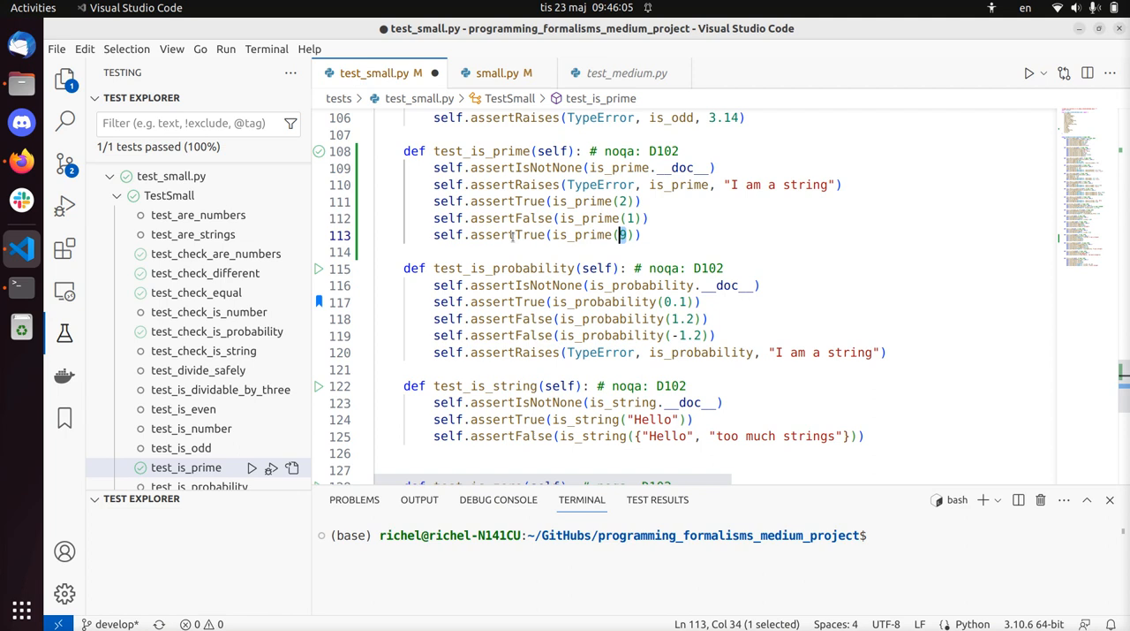
pyautogui.write('11')
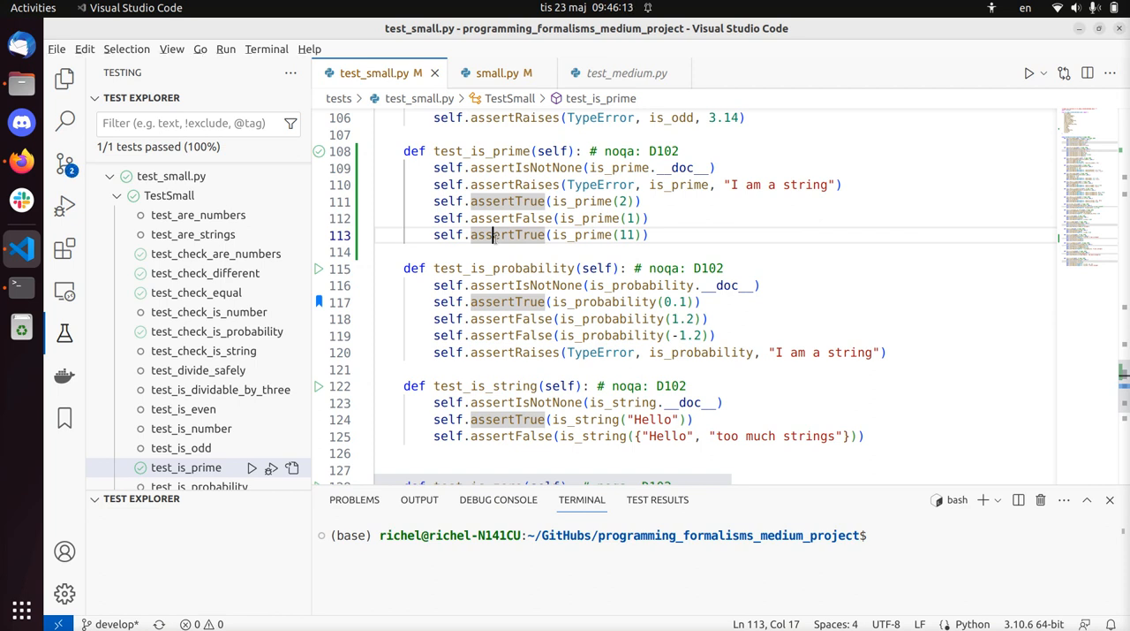
pyautogui.moveTo(507, 234)
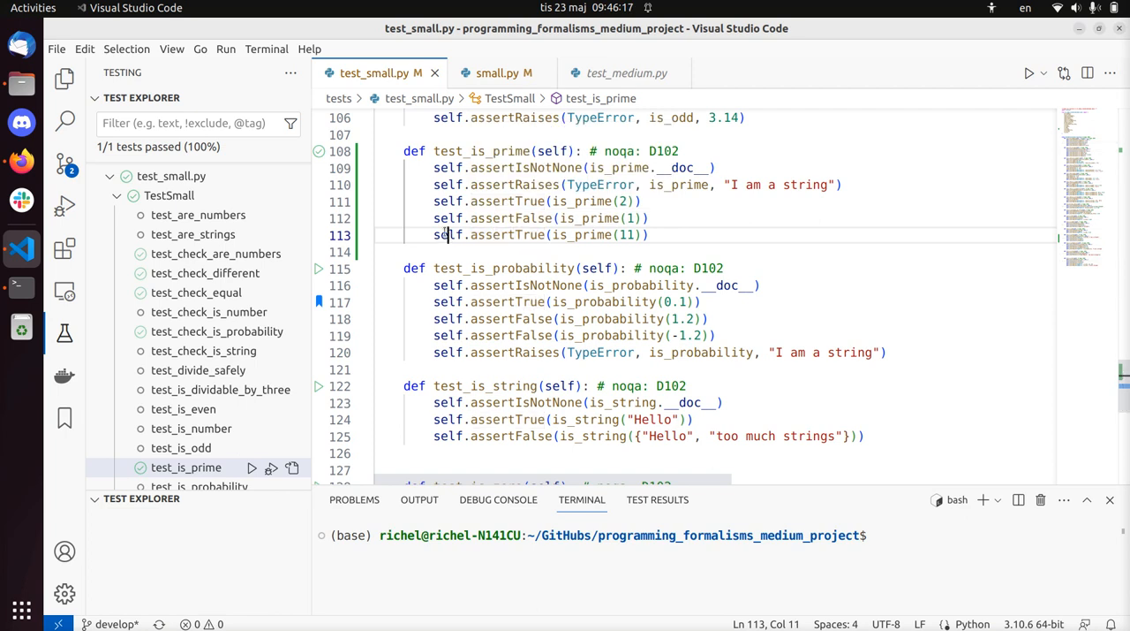
pyautogui.click(447, 184)
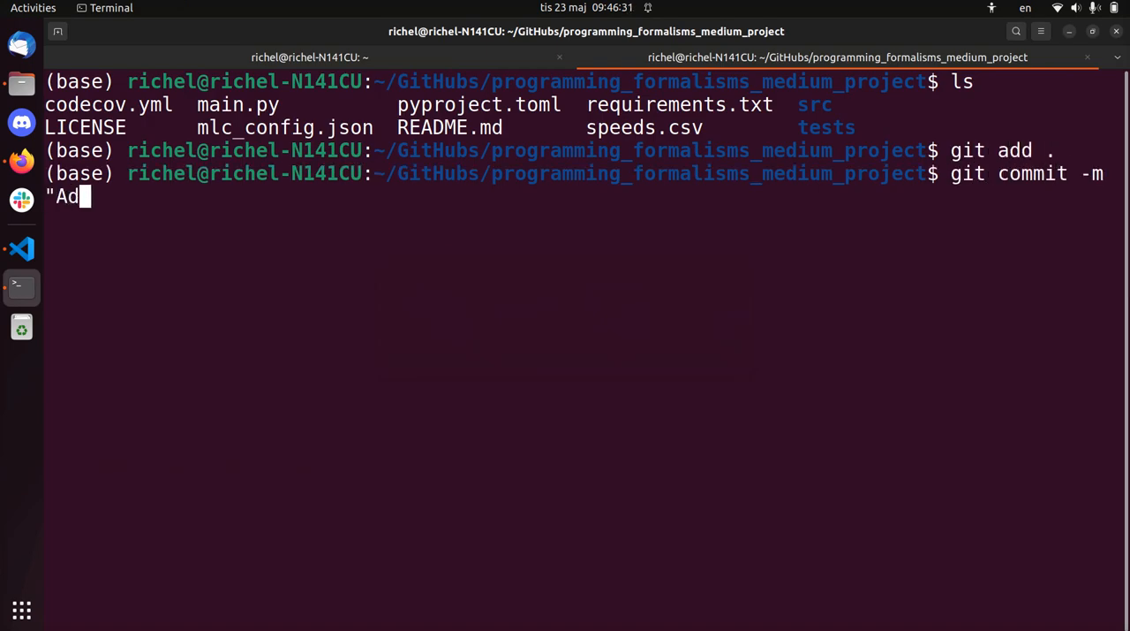
# Step: Commit with message Add 'is_prime', push to develop, and go to the GitHub page
pyautogui.write('d \'is_prime"')
pyautogui.write('git push')
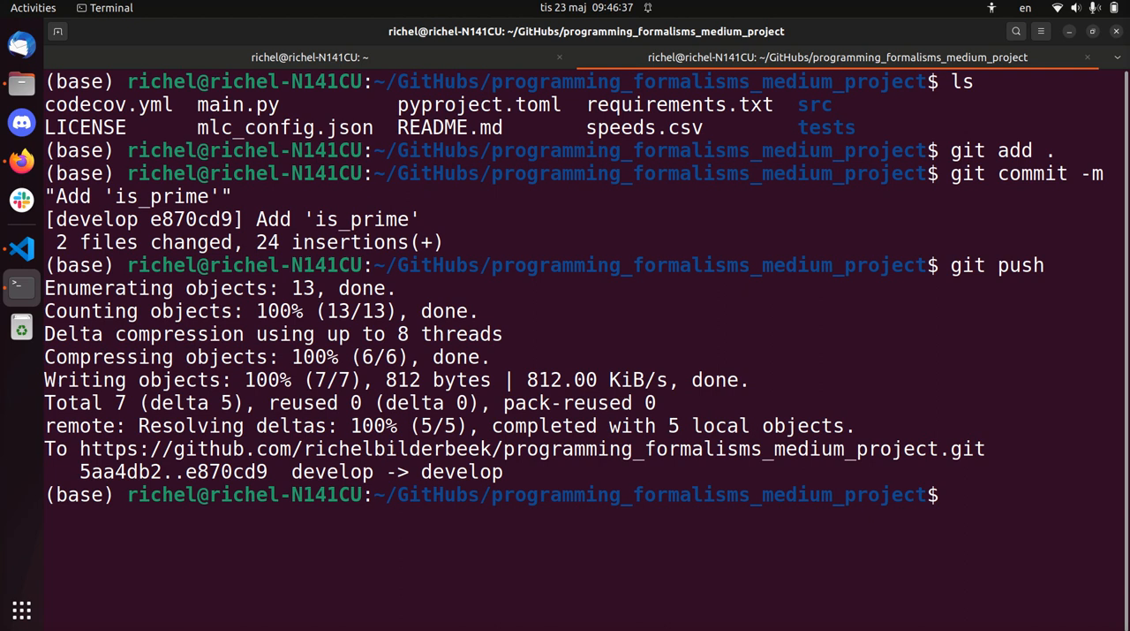
pyautogui.click(21, 159)
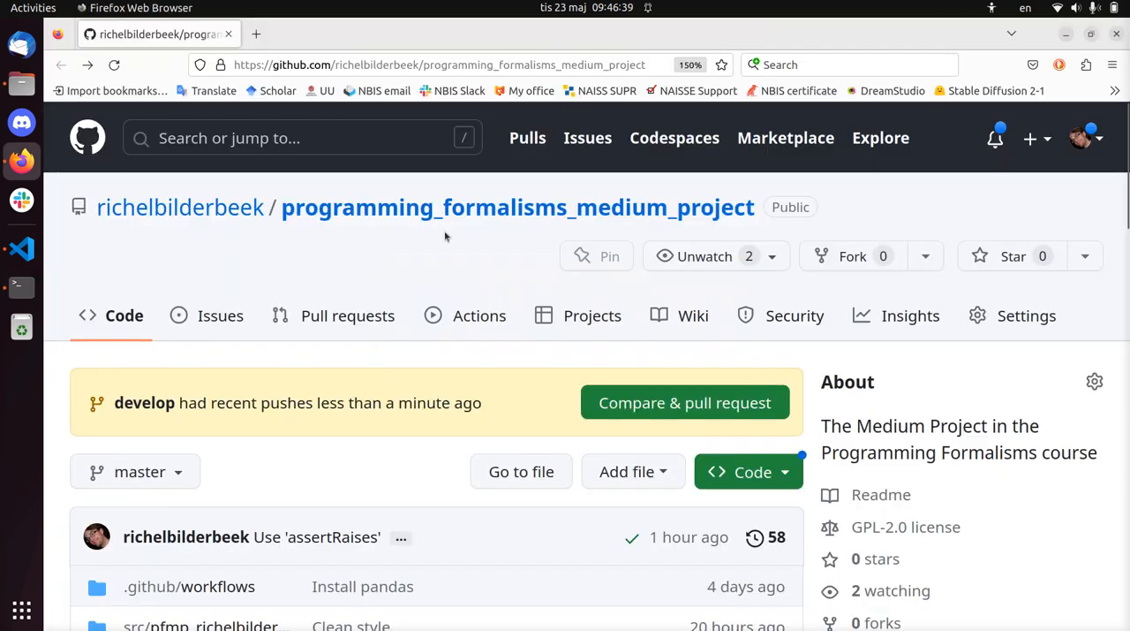
pyautogui.moveTo(480, 314)
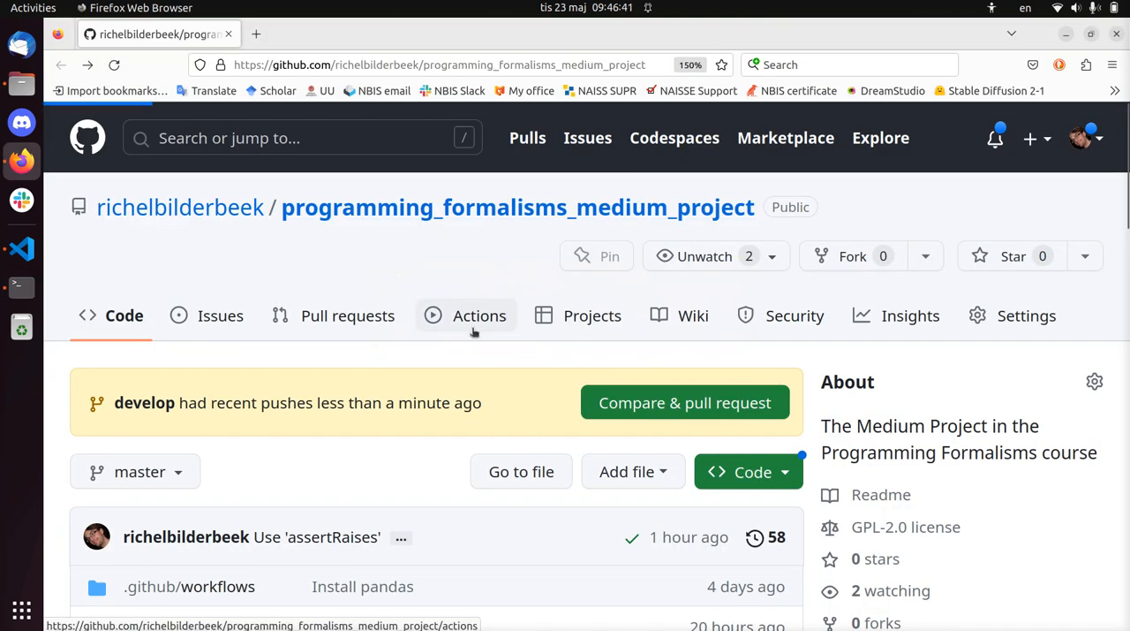
# Step: View the Actions workflow runs for the Add 'is_prime' commit on develop
pyautogui.click(479, 315)
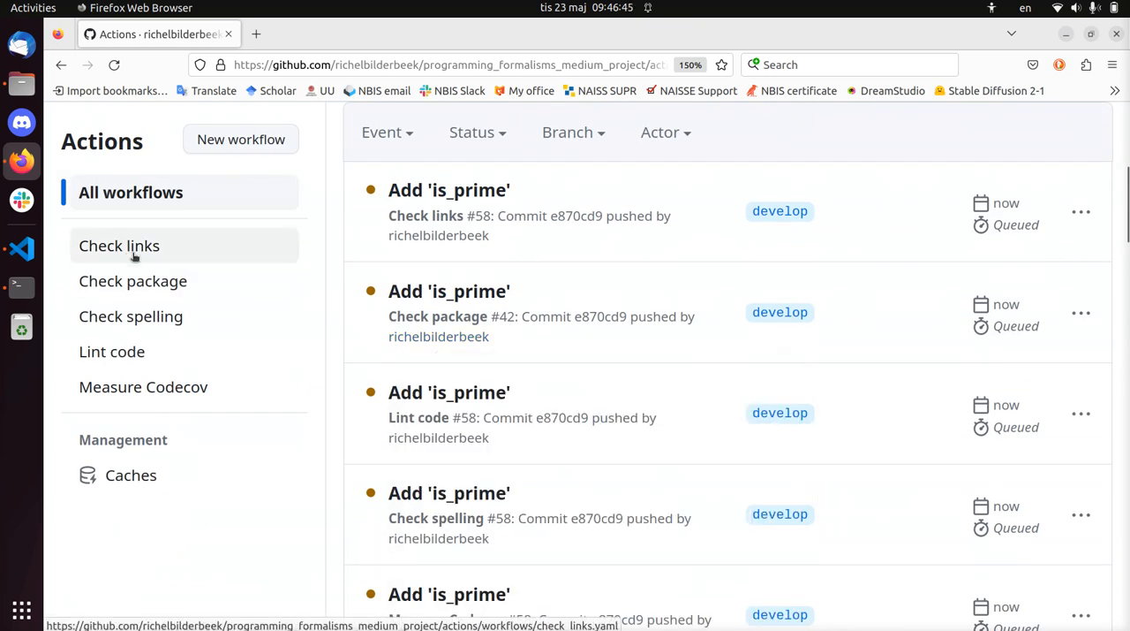
pyautogui.moveTo(143, 387)
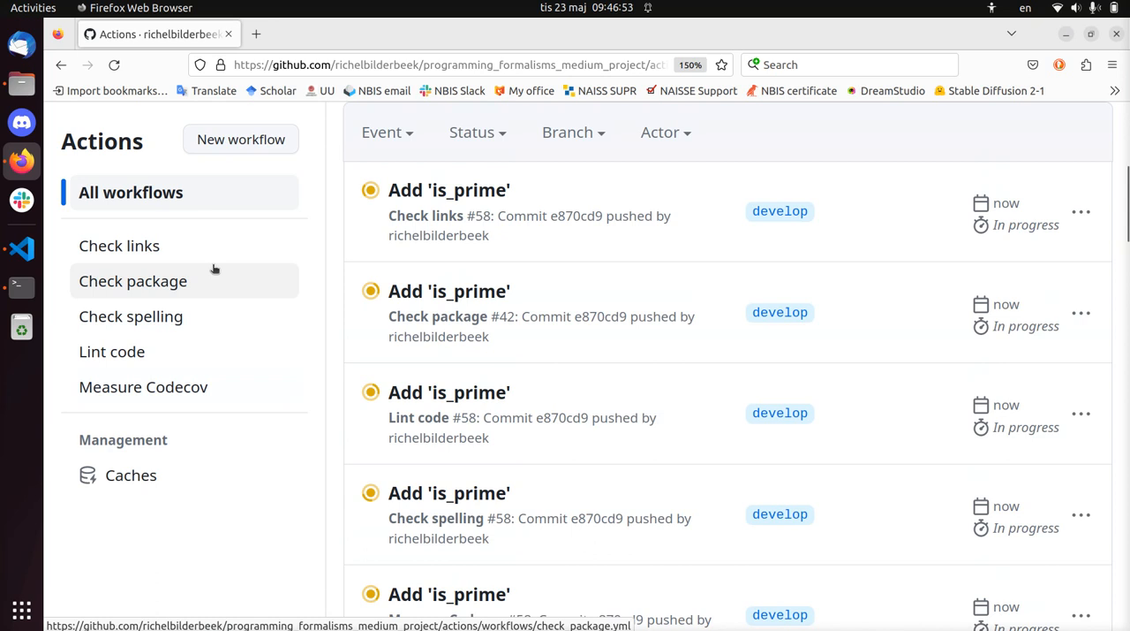
pyautogui.moveTo(781, 210)
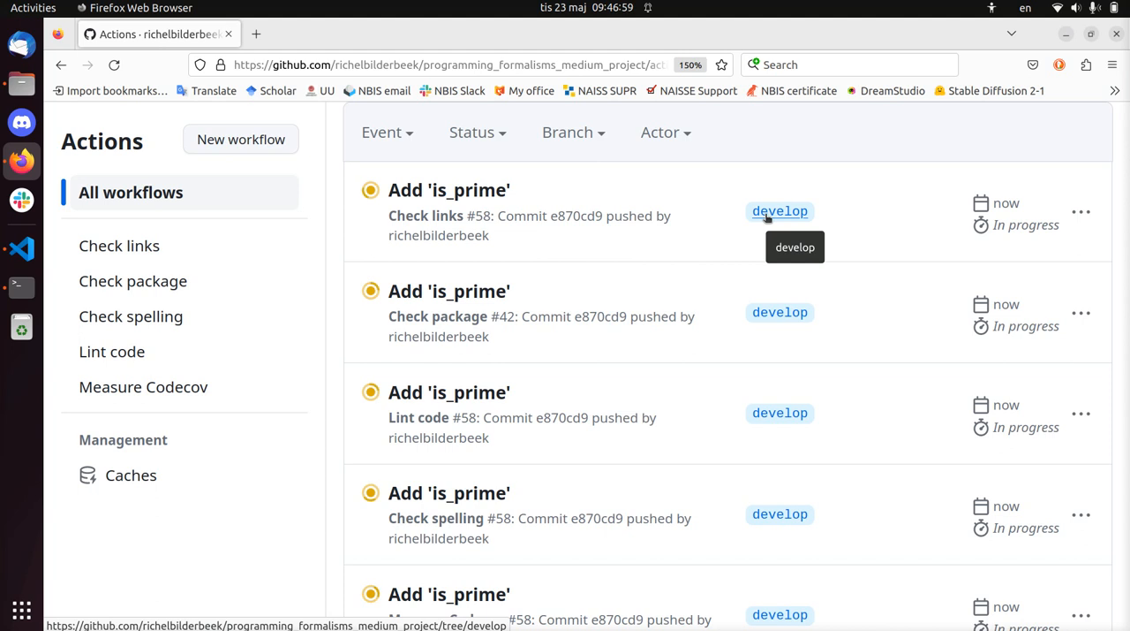
pyautogui.moveTo(569, 437)
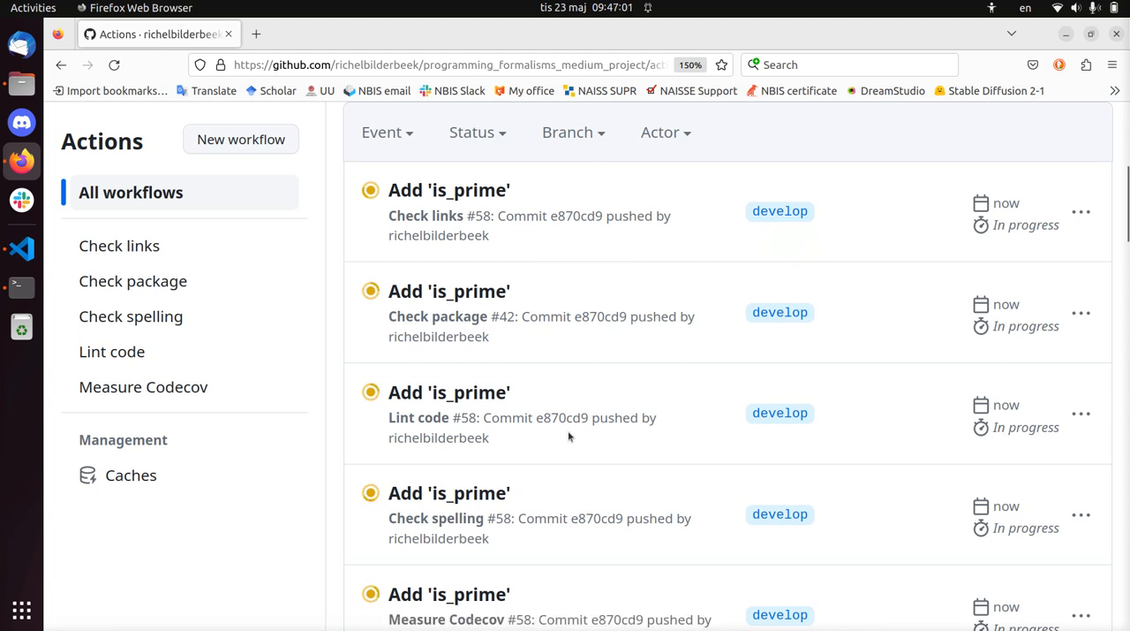